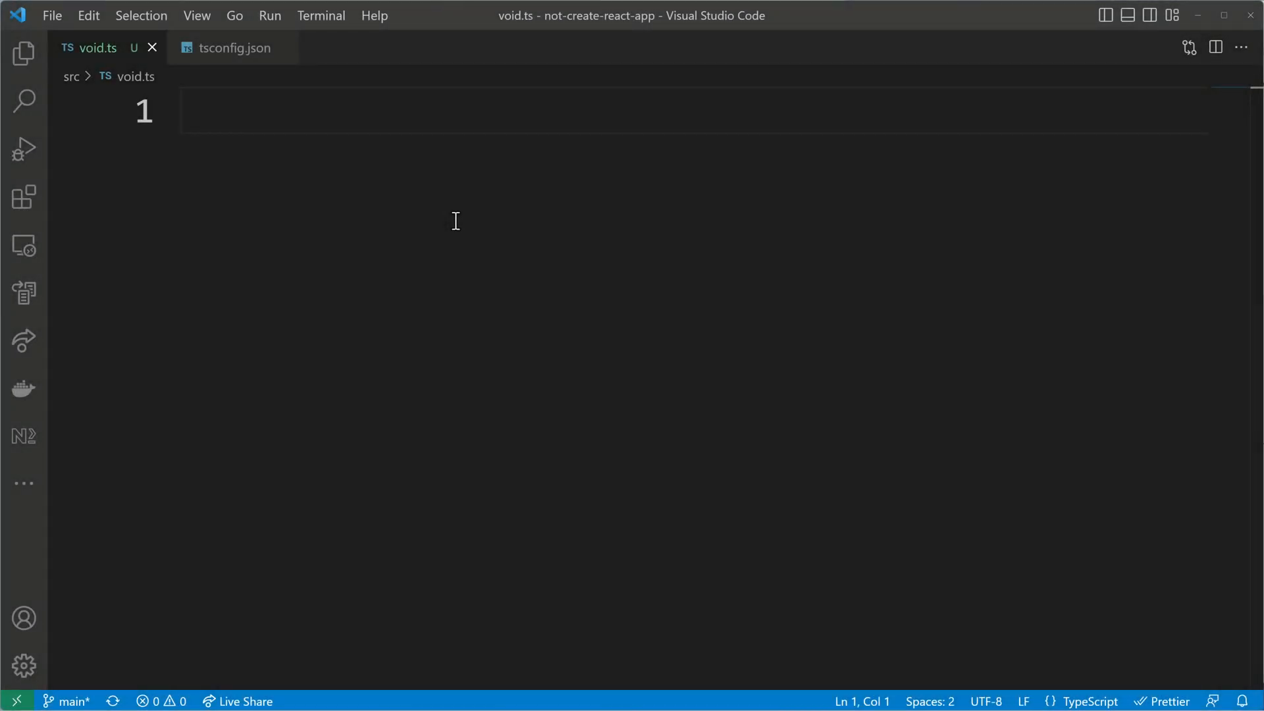
# Step: Write function logName(name: string) { console.log(name); } in void.ts
pyautogui.write('function log')
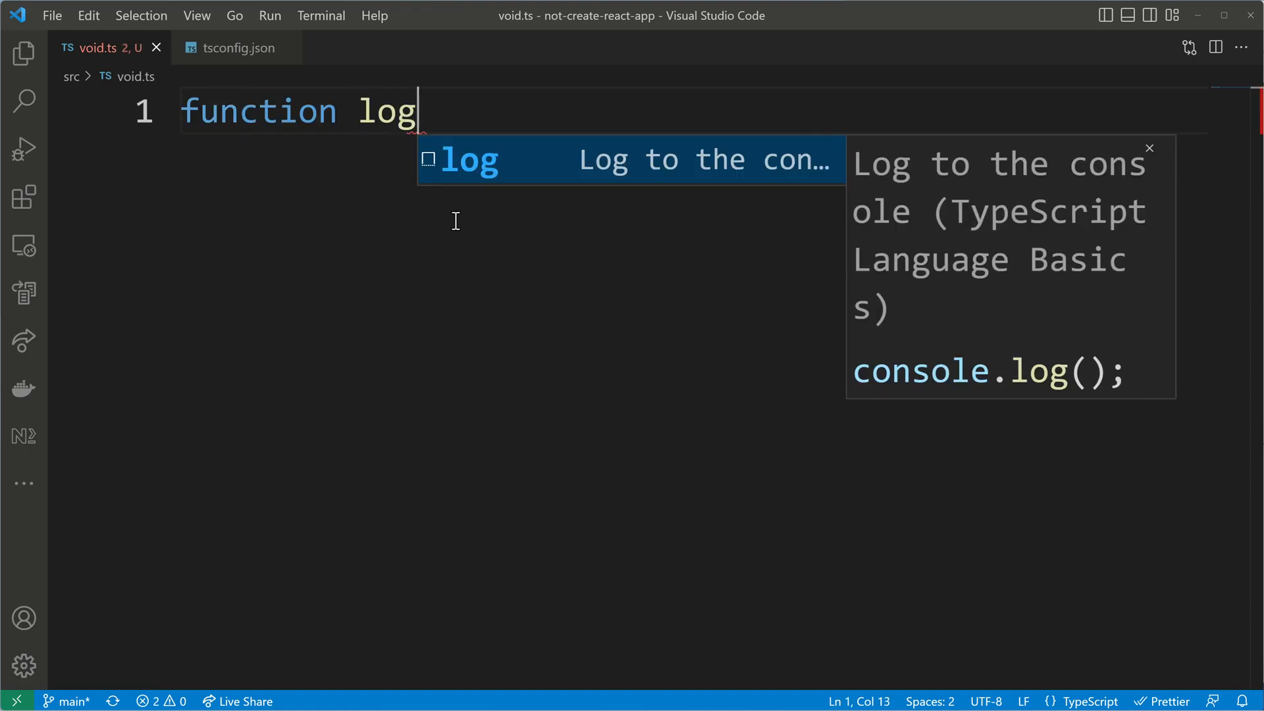
pyautogui.write('Name(n)')
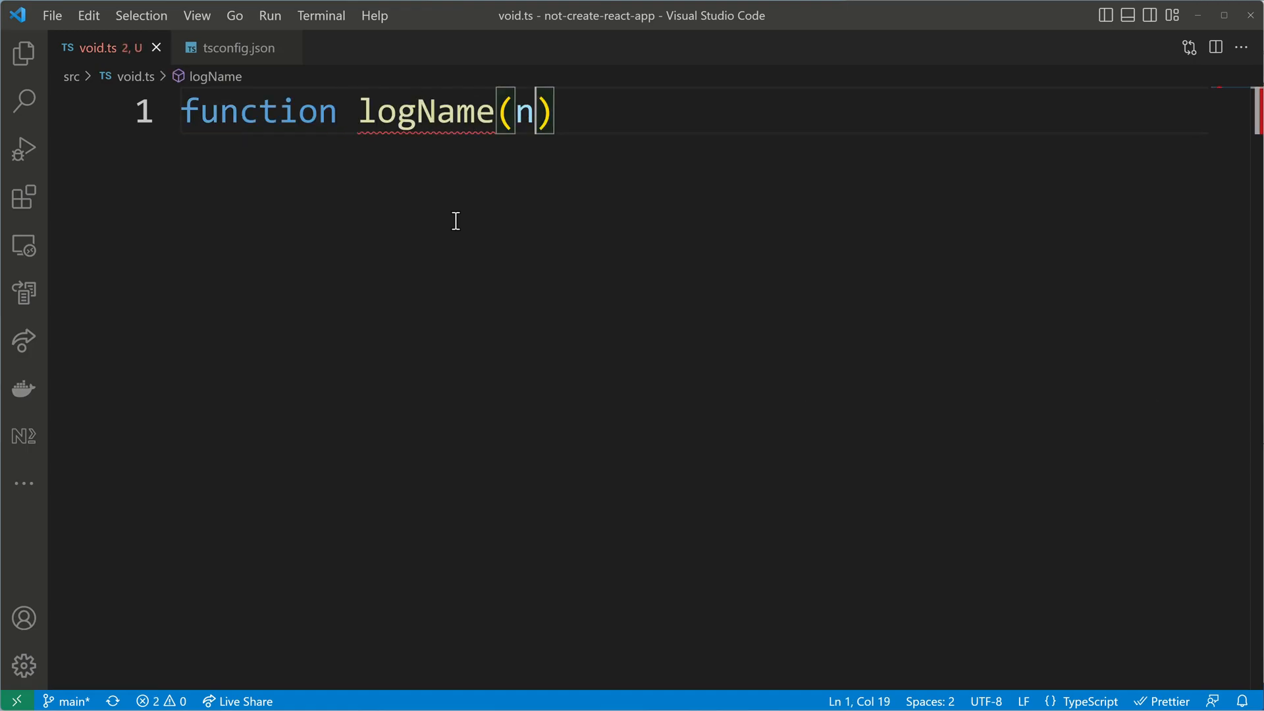
pyautogui.write('ame: string')
pyautogui.write('console.log(name);')
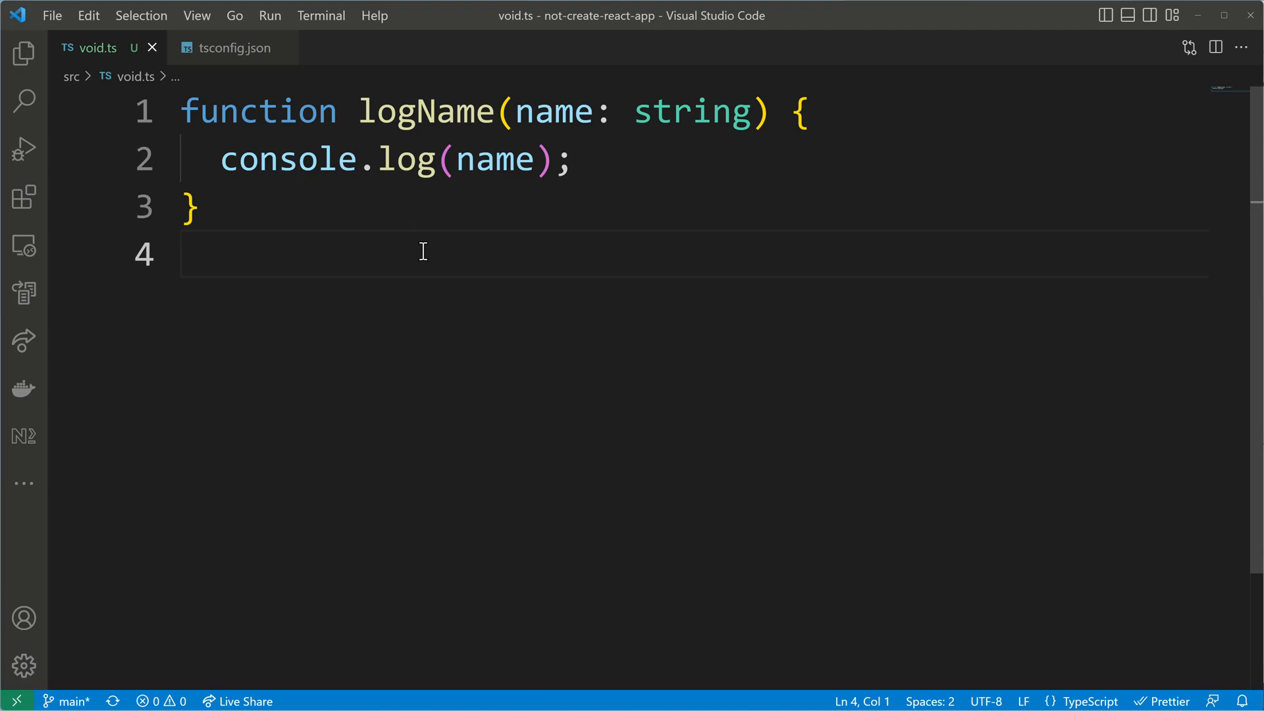
pyautogui.moveTo(424, 111)
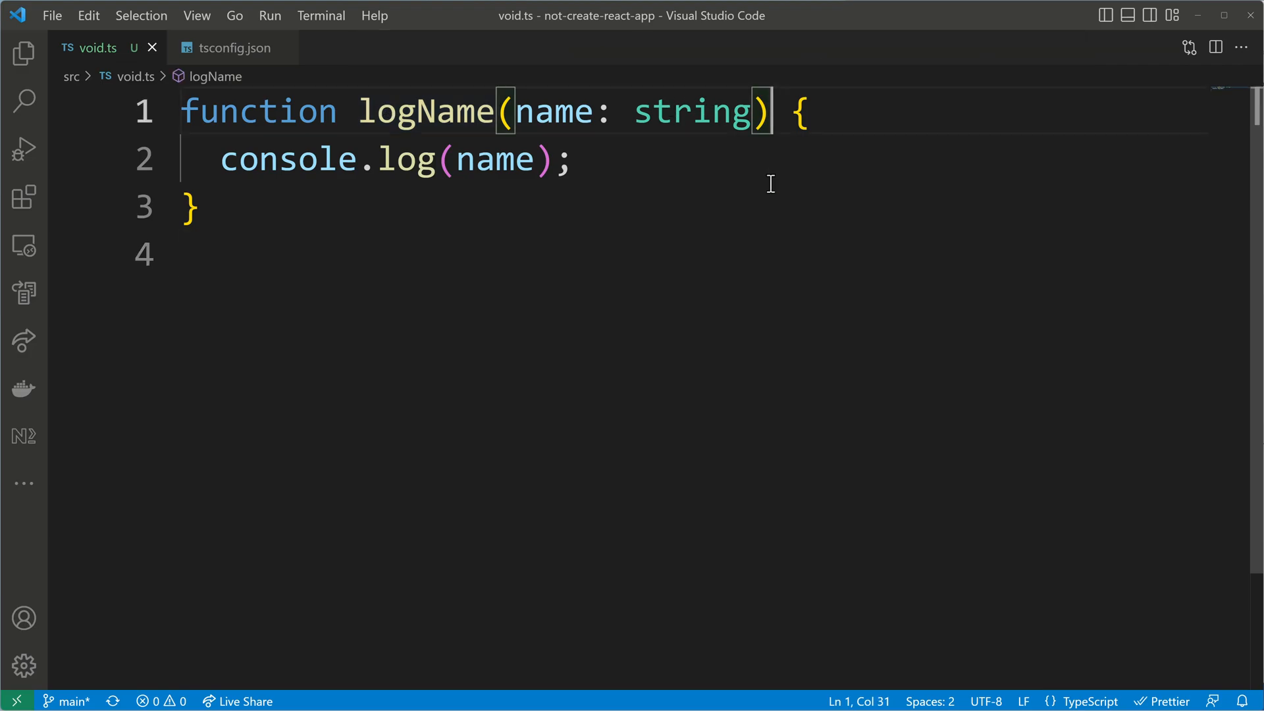
# Step: Annotate logName with an explicit ': void' return type
pyautogui.write(':')
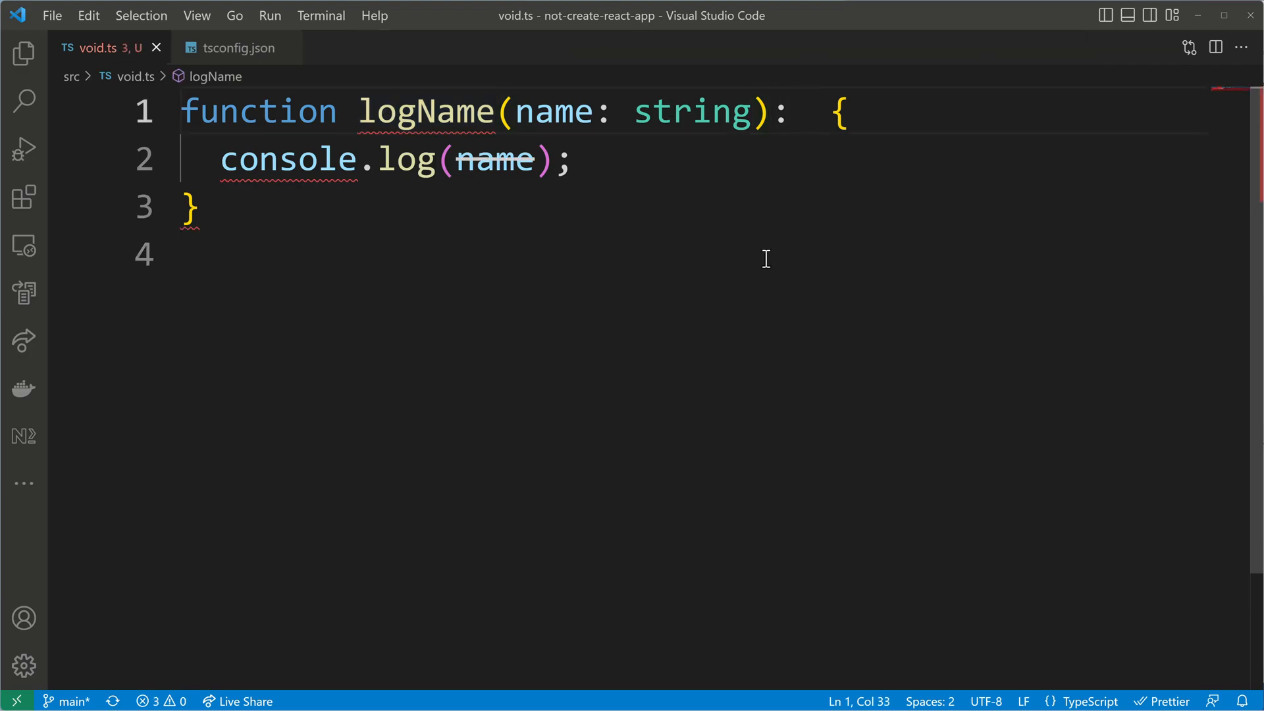
pyautogui.write('void')
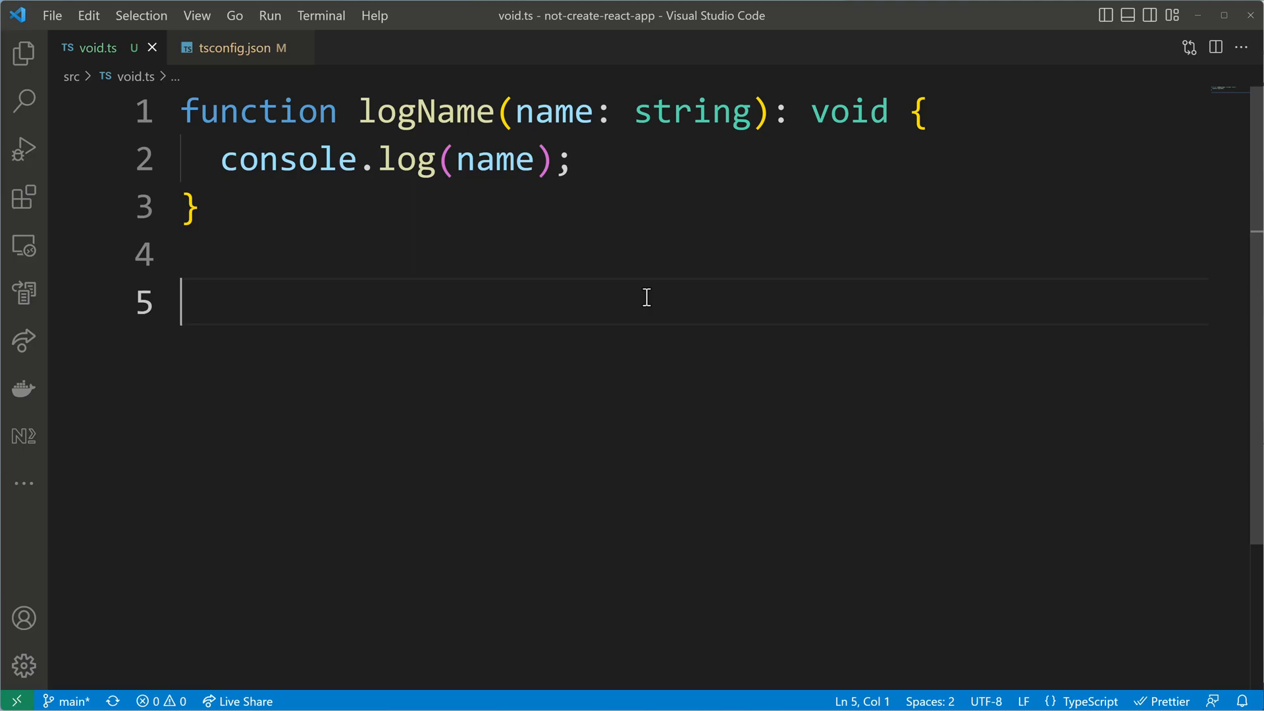
# Step: Declare const abc: void = undefined; below logName
pyautogui.write('const abc: v')
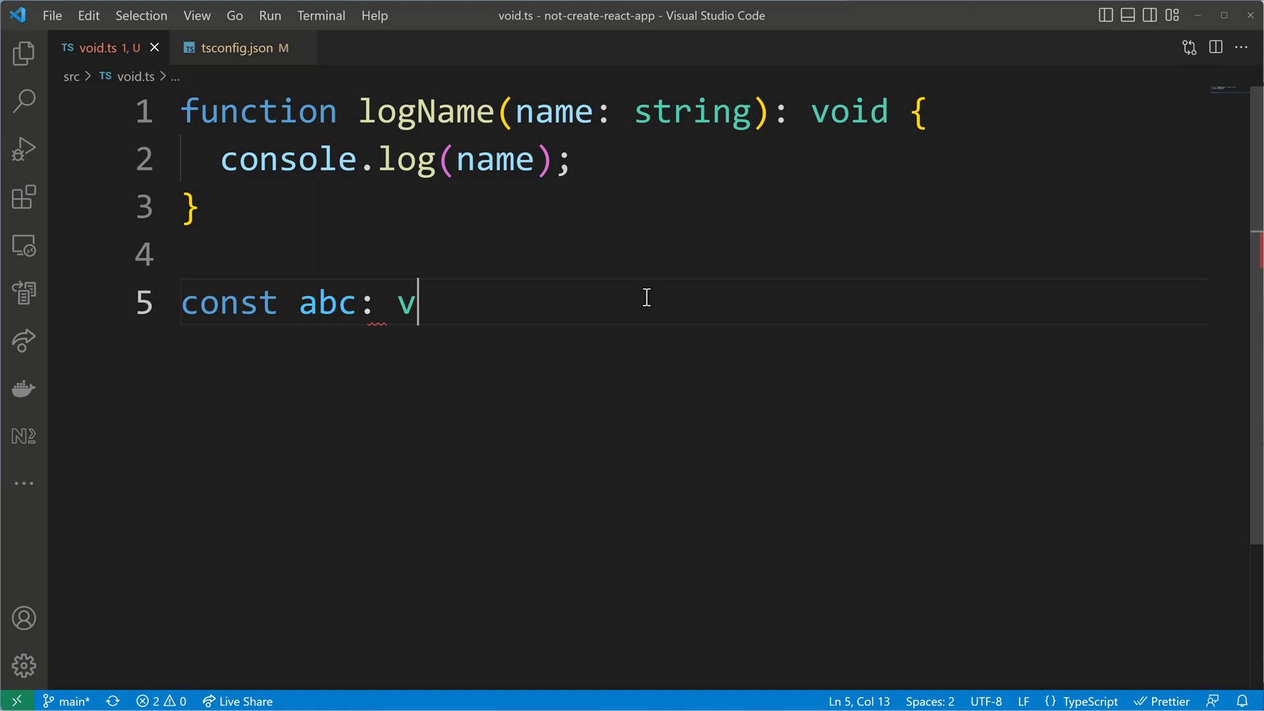
pyautogui.write('oid')
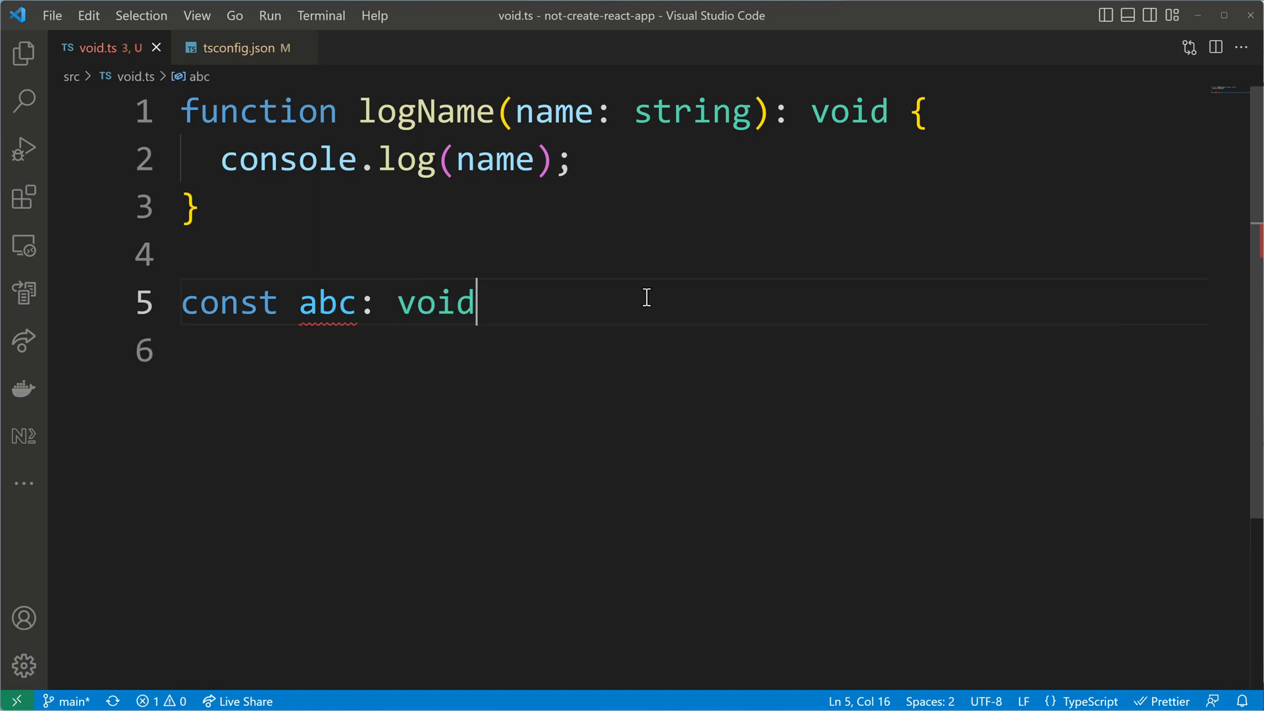
pyautogui.write('=')
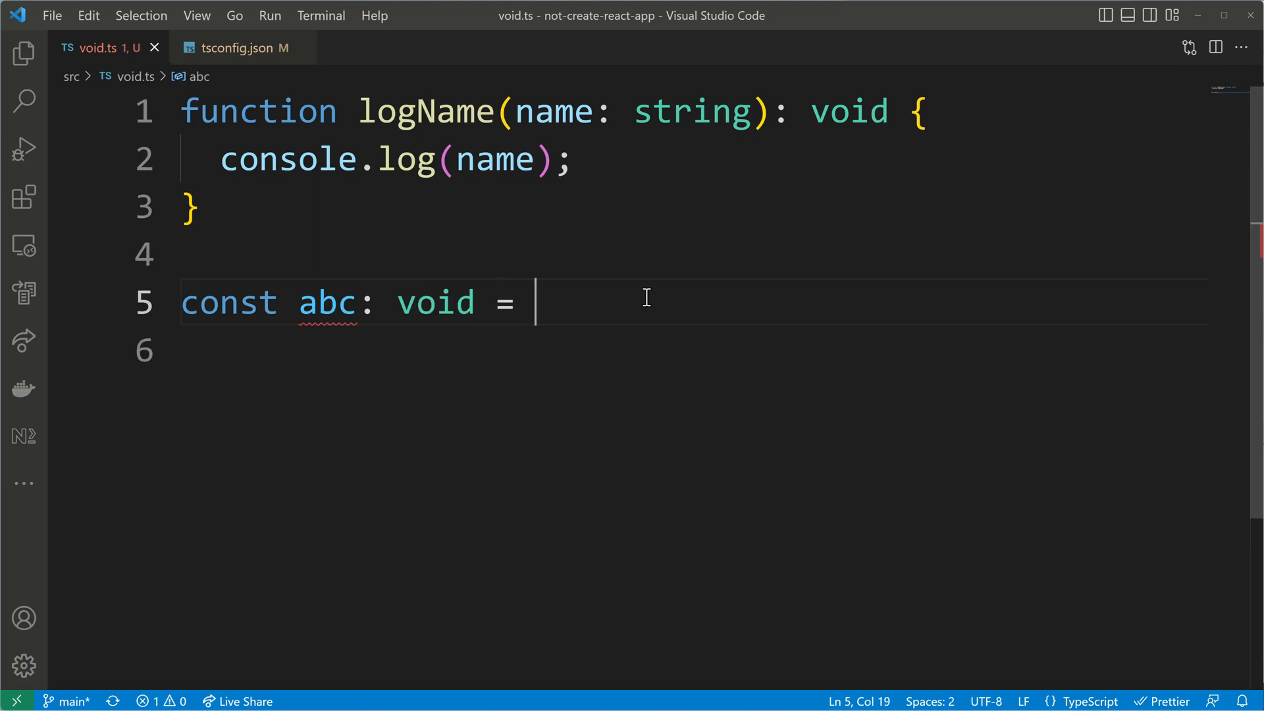
pyautogui.write('undefined;')
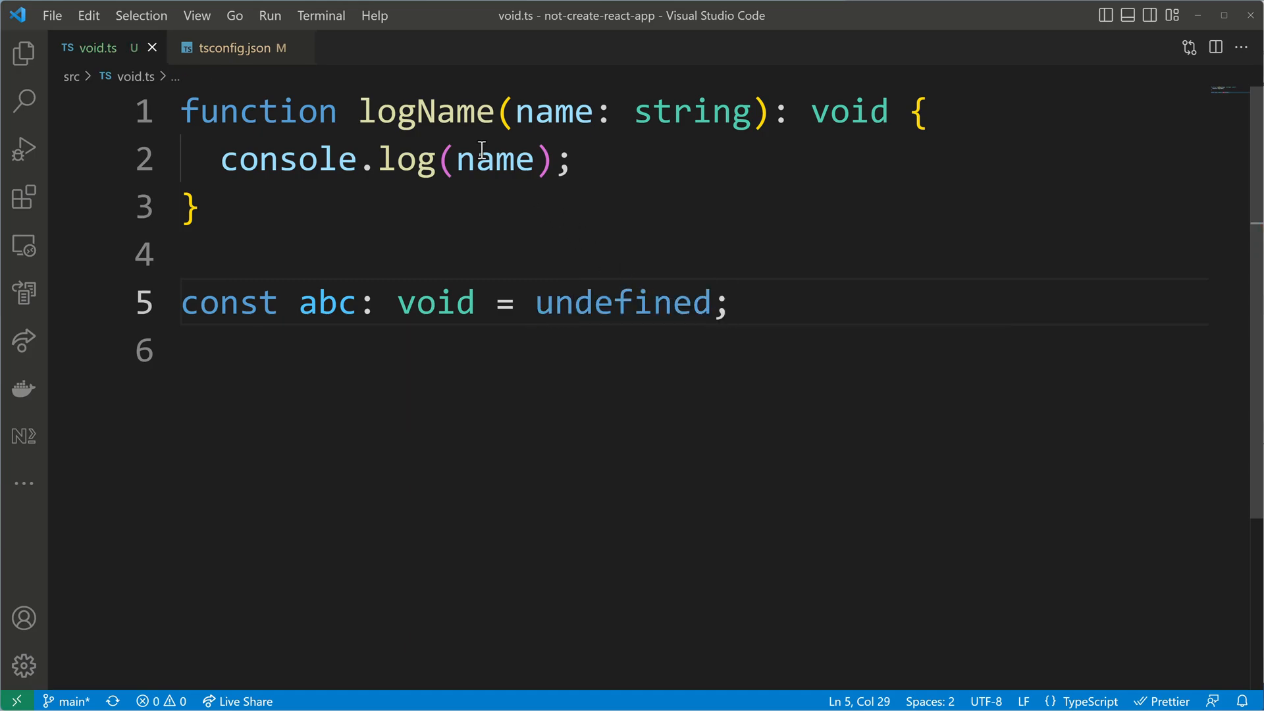
# Step: Check strictNullChecks in tsconfig.json, then reassign abc to null and finally to void
pyautogui.click(223, 48)
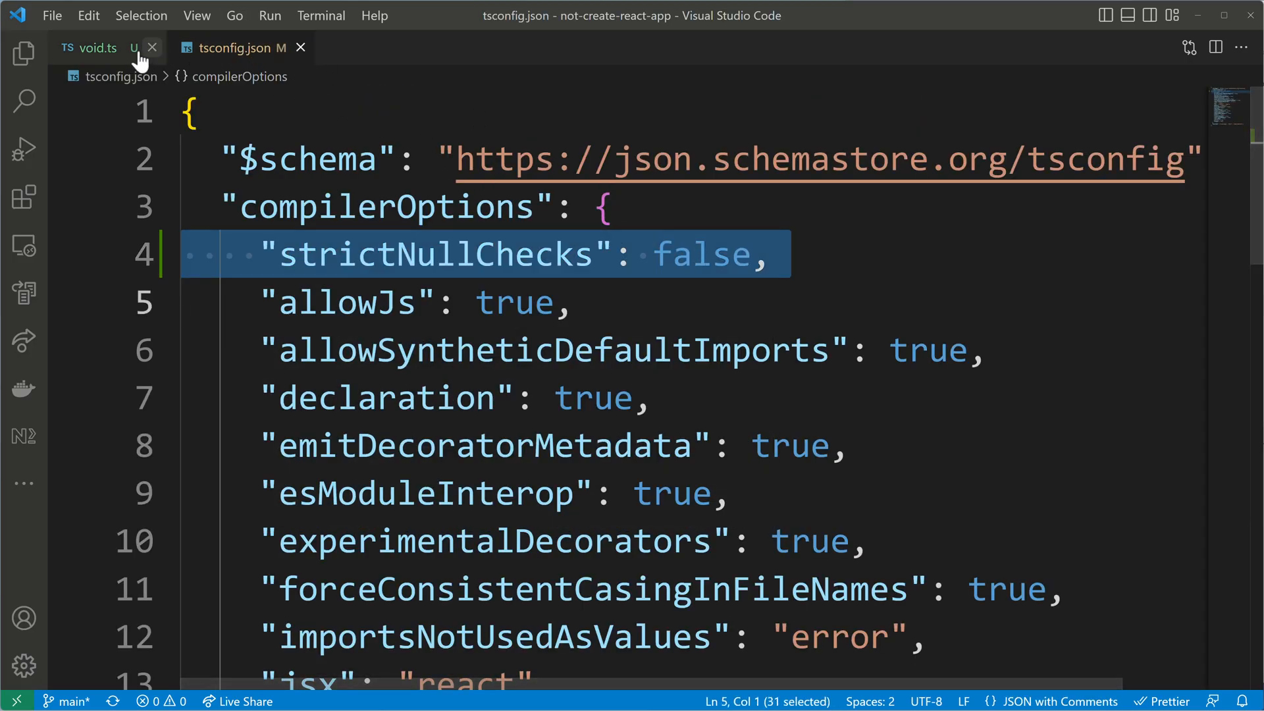
pyautogui.click(99, 48)
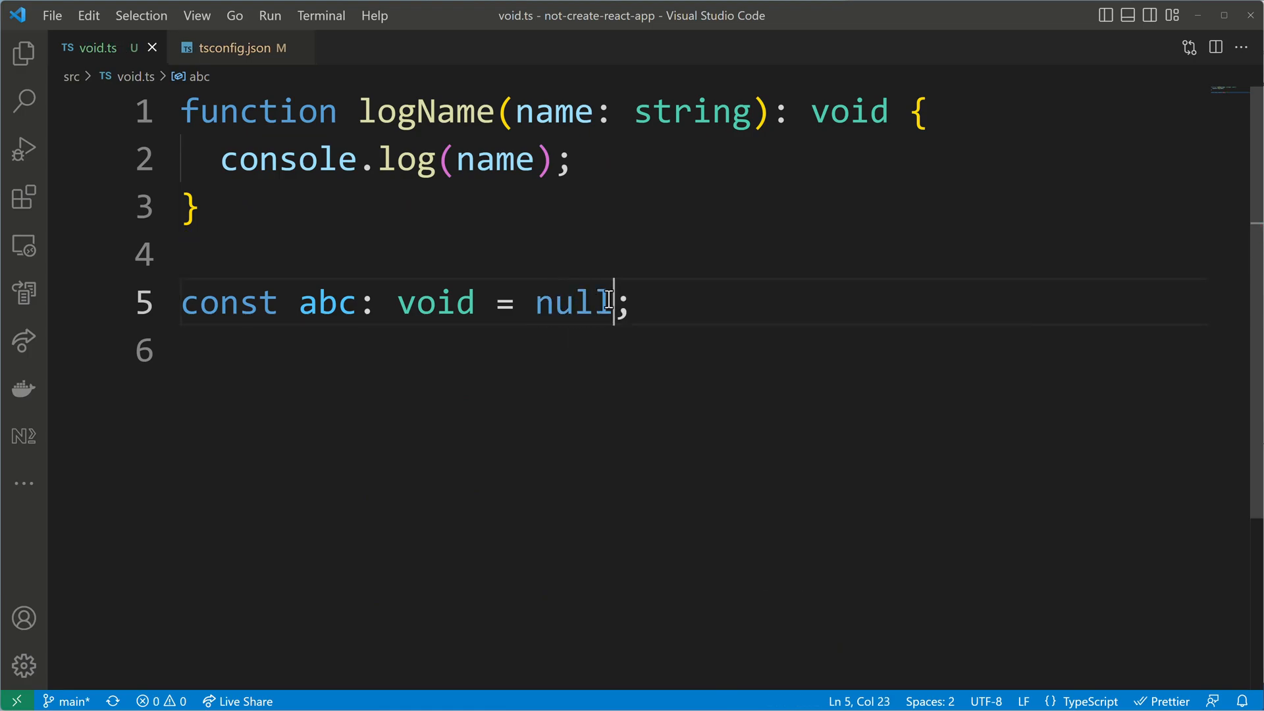
pyautogui.doubleClick(575, 302)
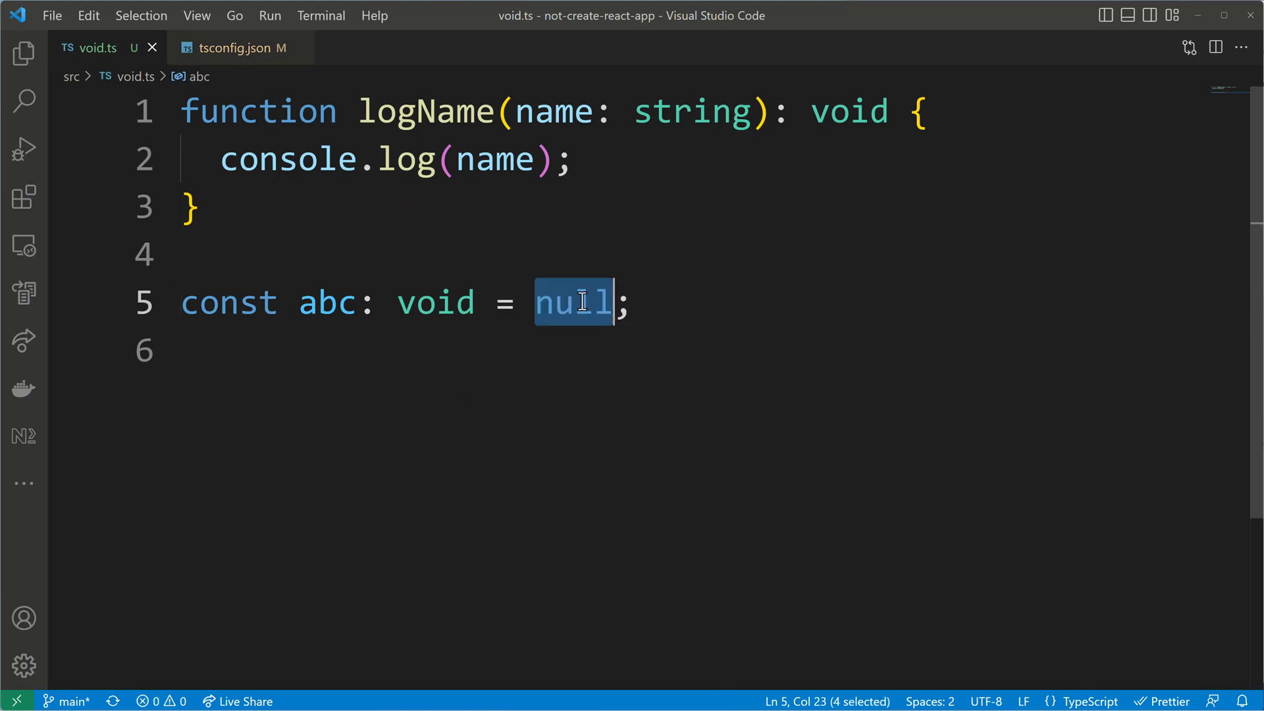
pyautogui.write('void')
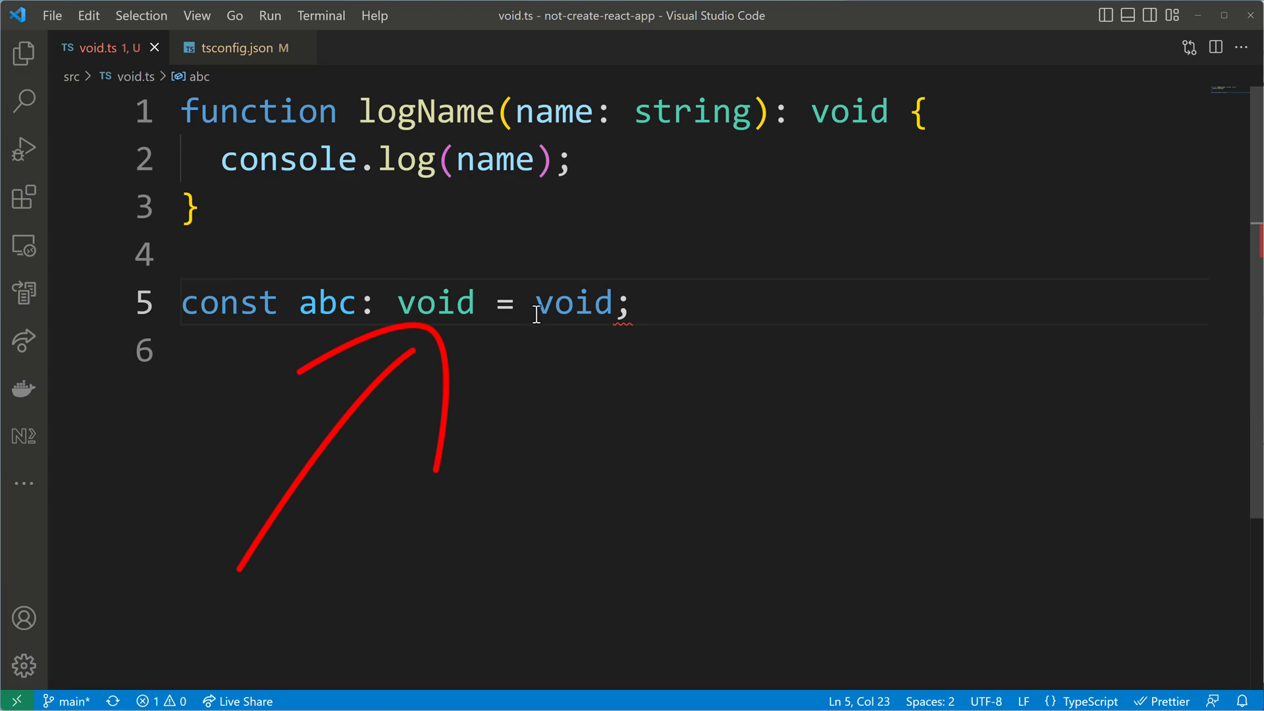
pyautogui.doubleClick(572, 303)
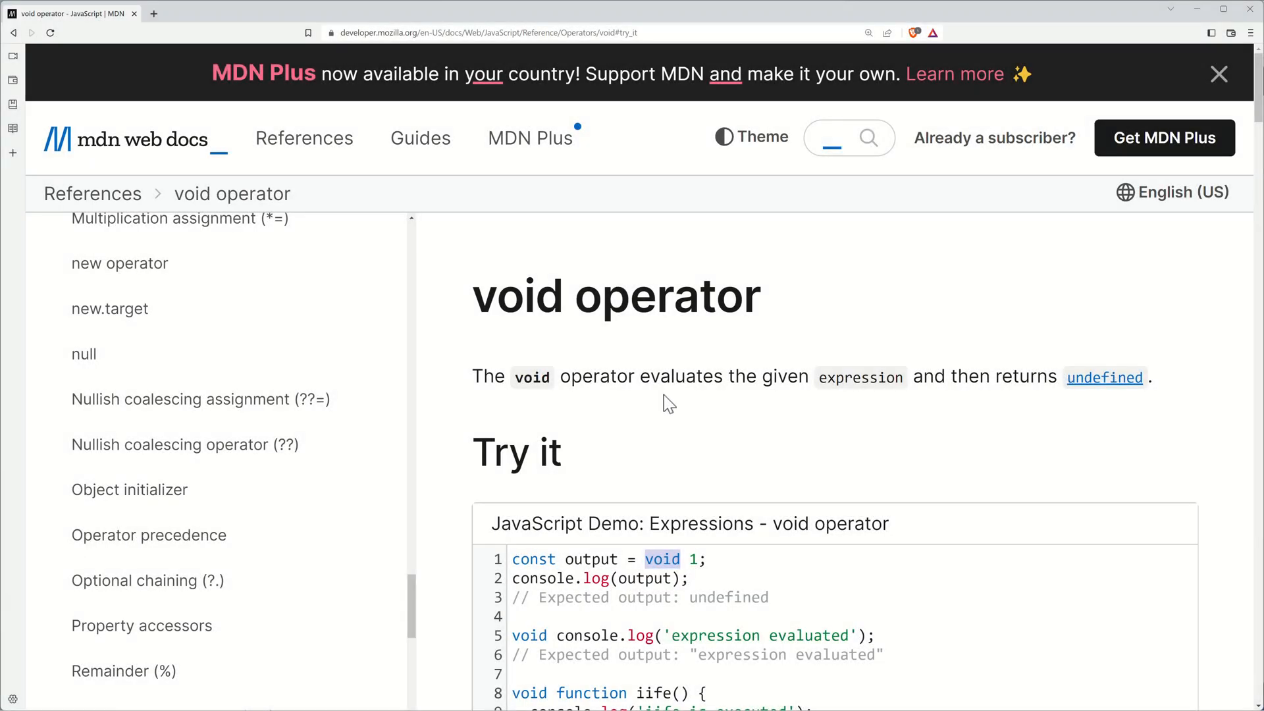
pyautogui.doubleClick(666, 295)
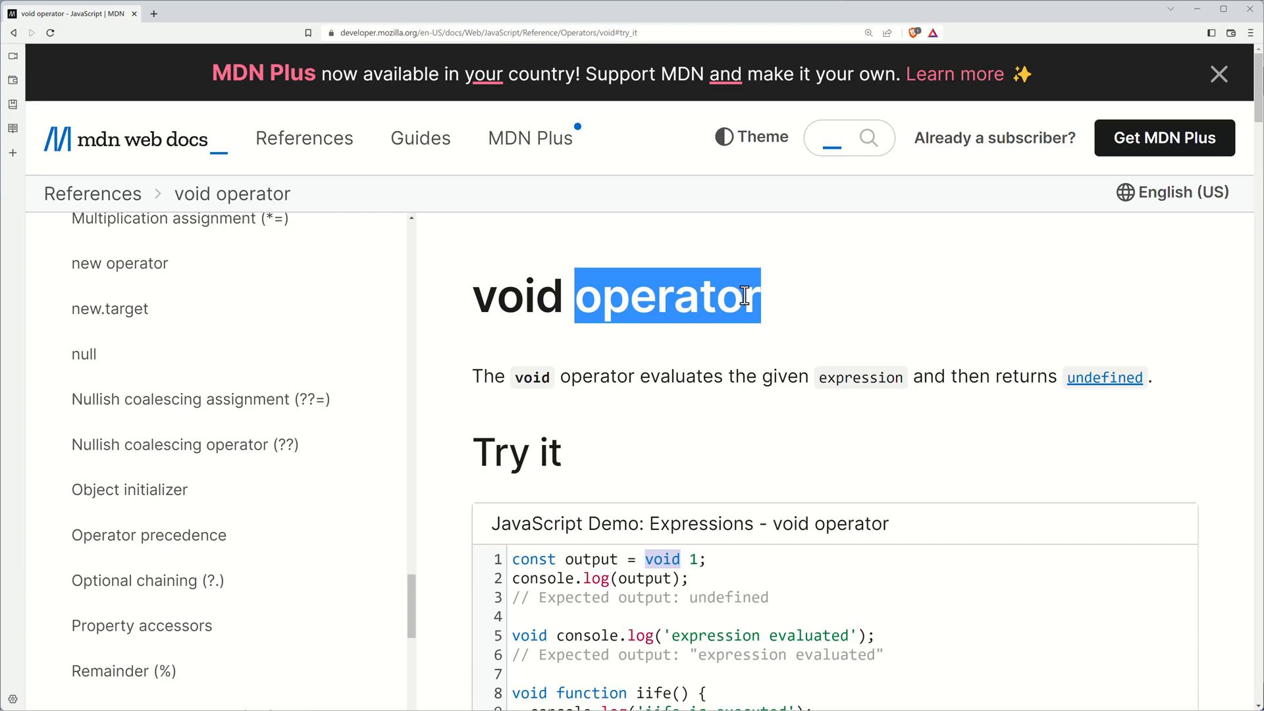
pyautogui.click(811, 466)
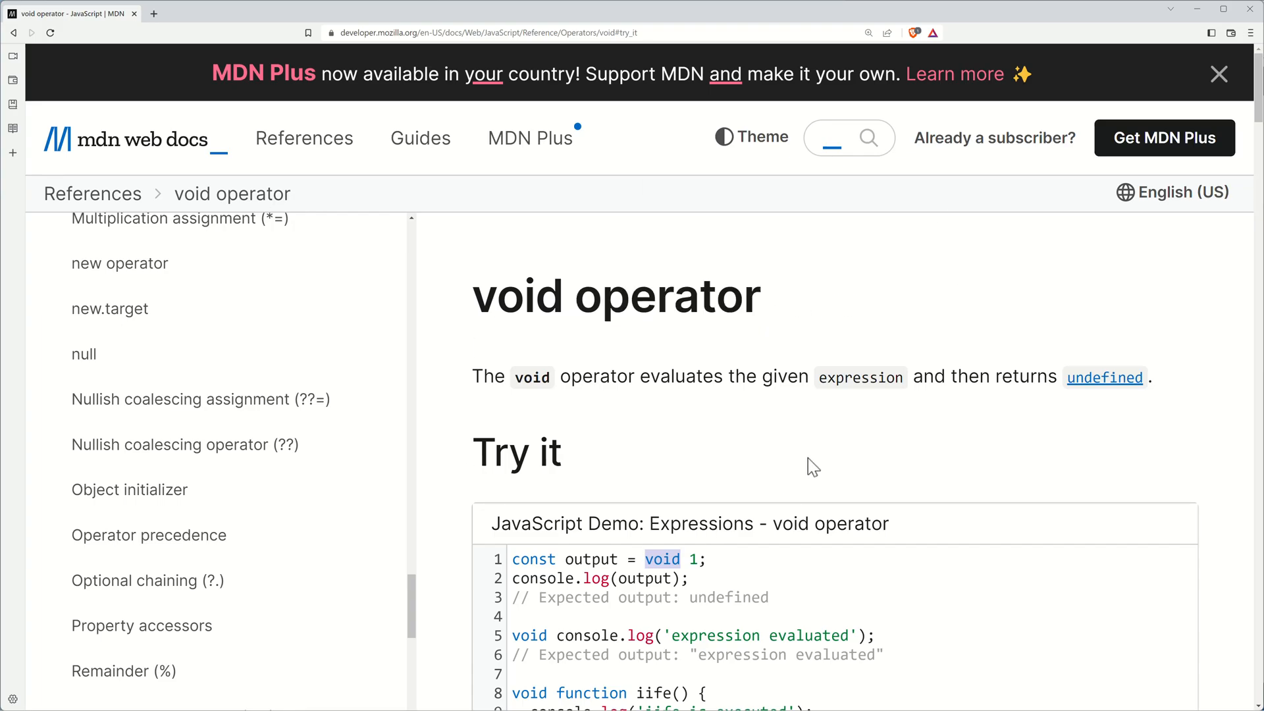
pyautogui.moveTo(778, 463)
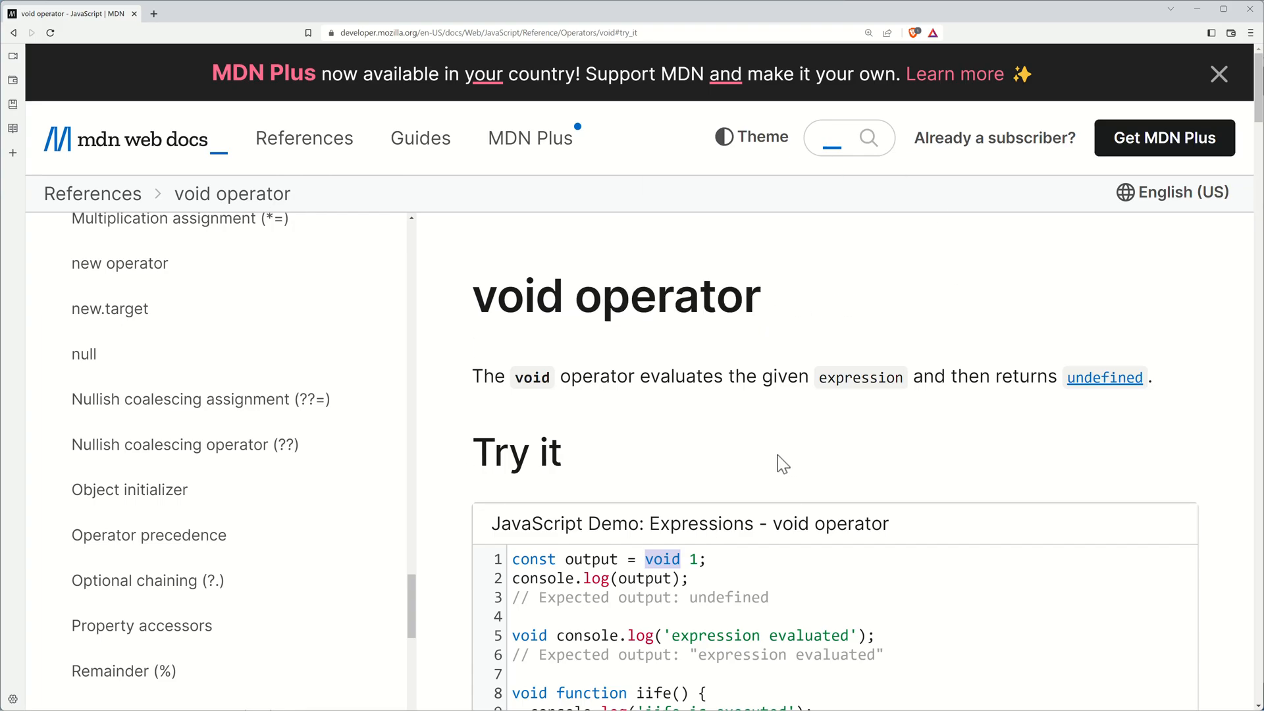
pyautogui.moveTo(750, 377)
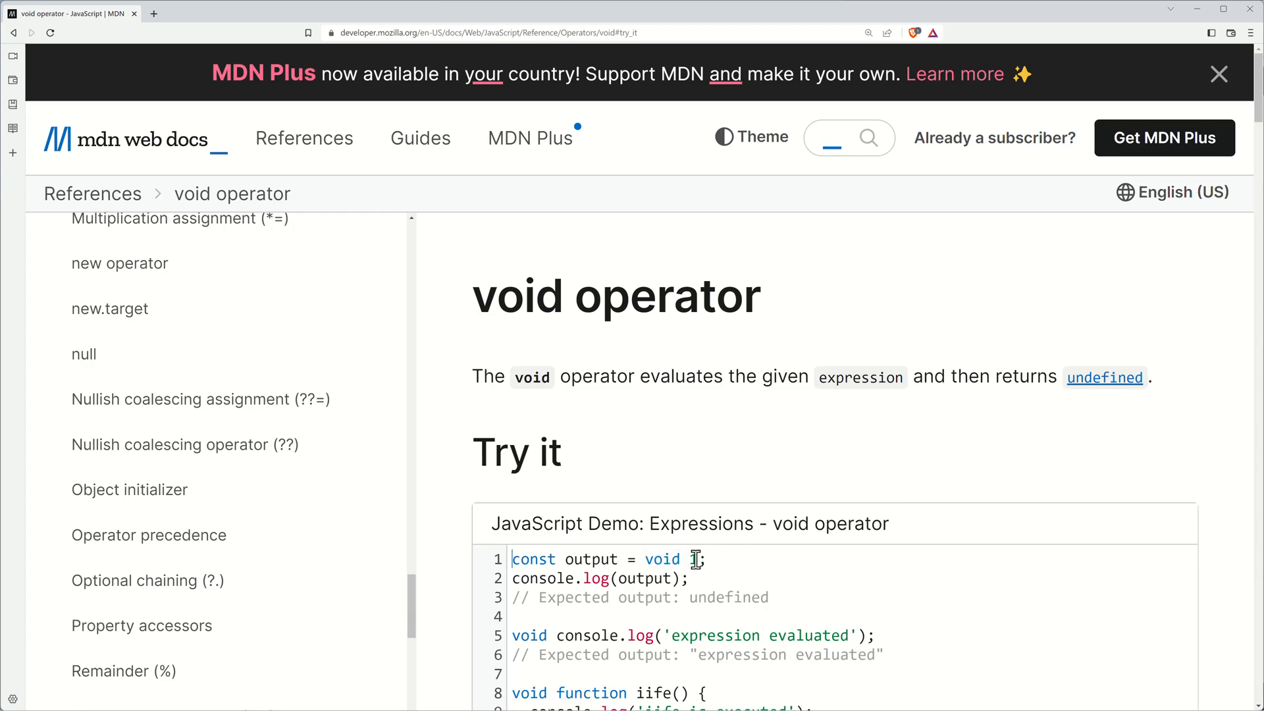
pyautogui.moveTo(698, 563)
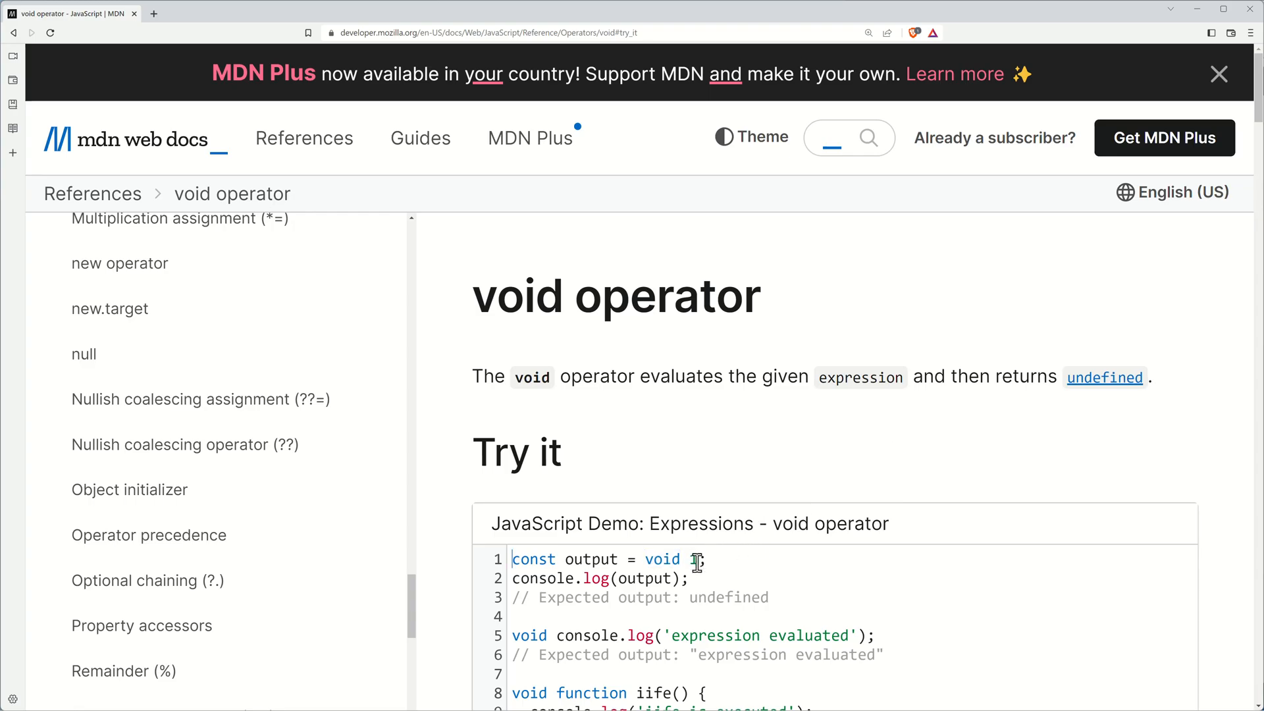
pyautogui.write('1')
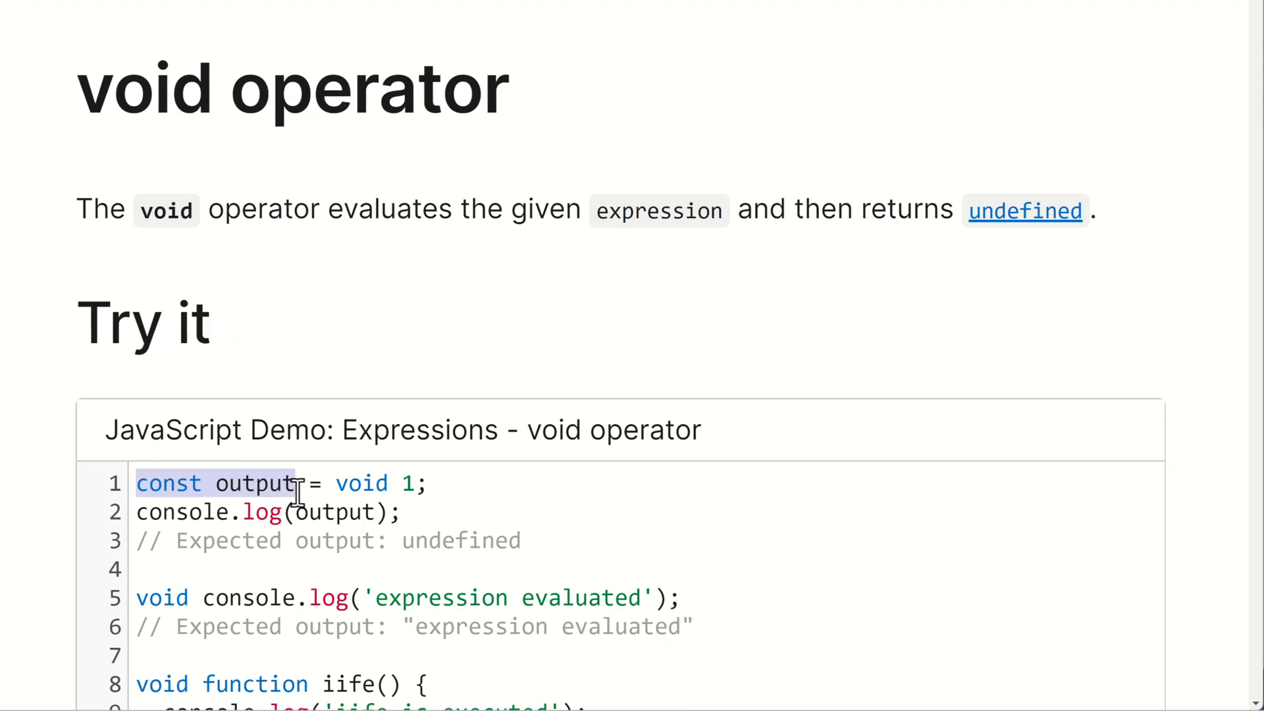
pyautogui.moveTo(350, 484)
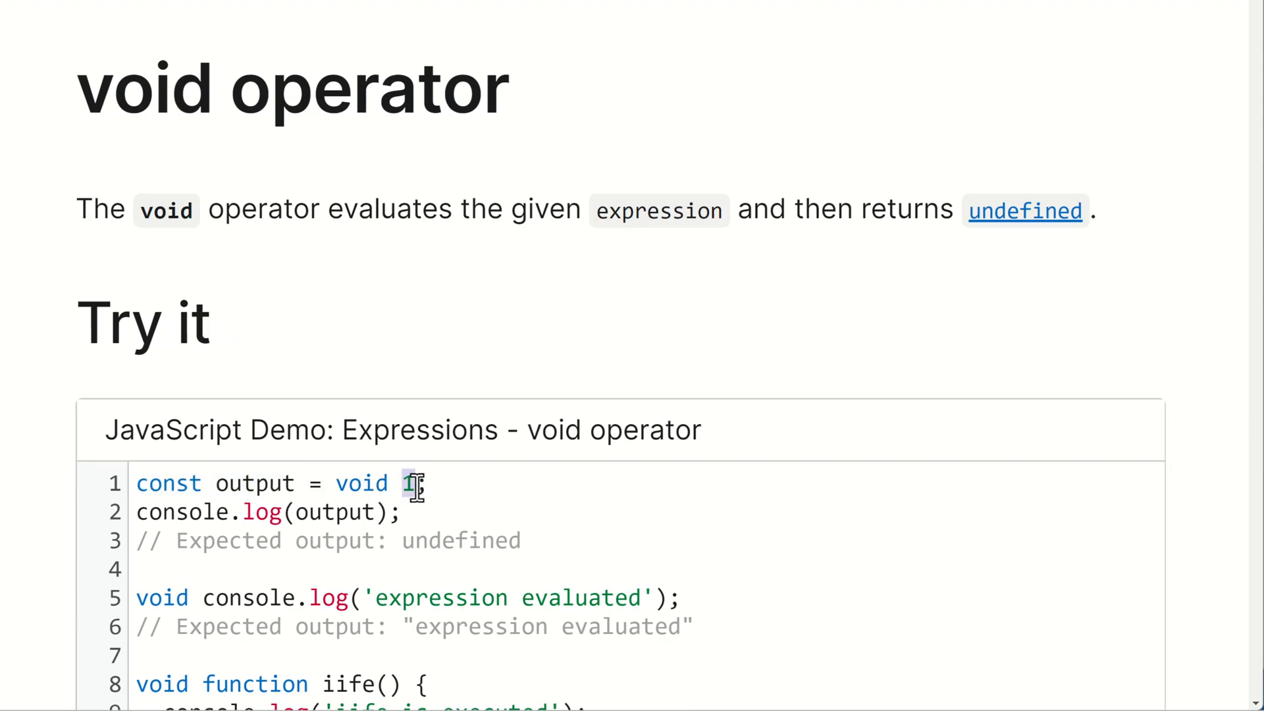
pyautogui.doubleClick(362, 483)
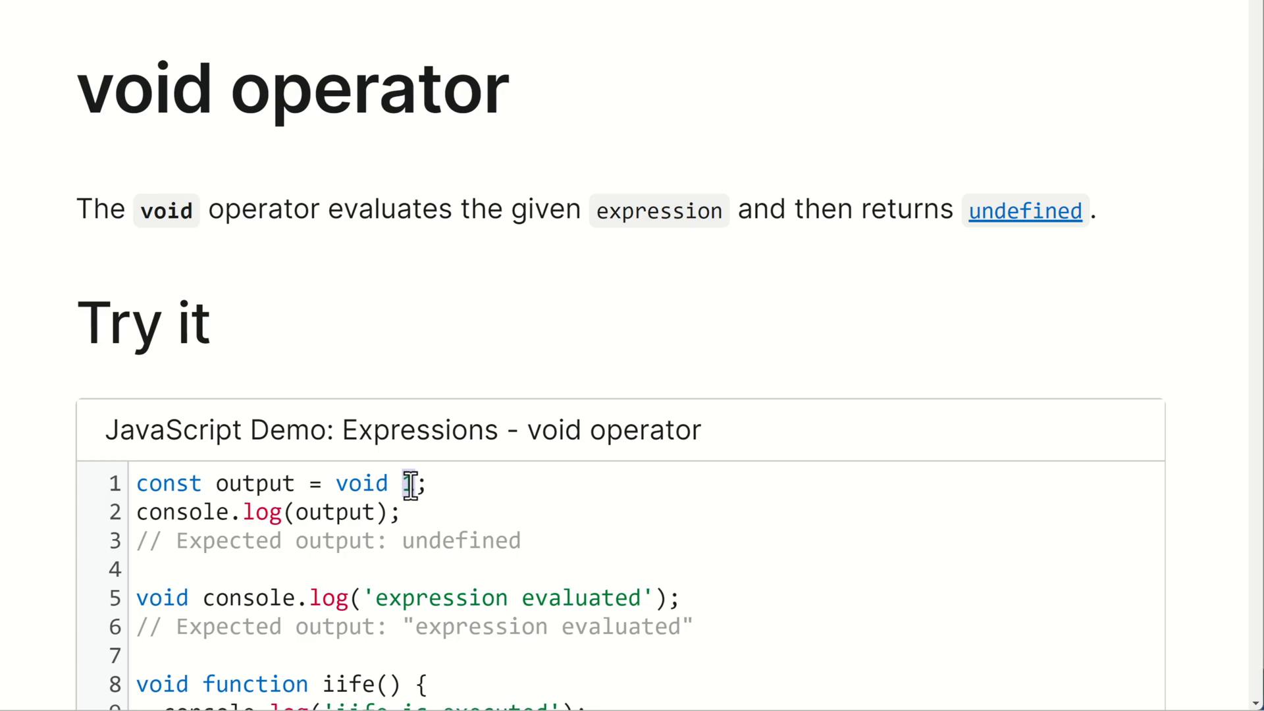
pyautogui.write('1')
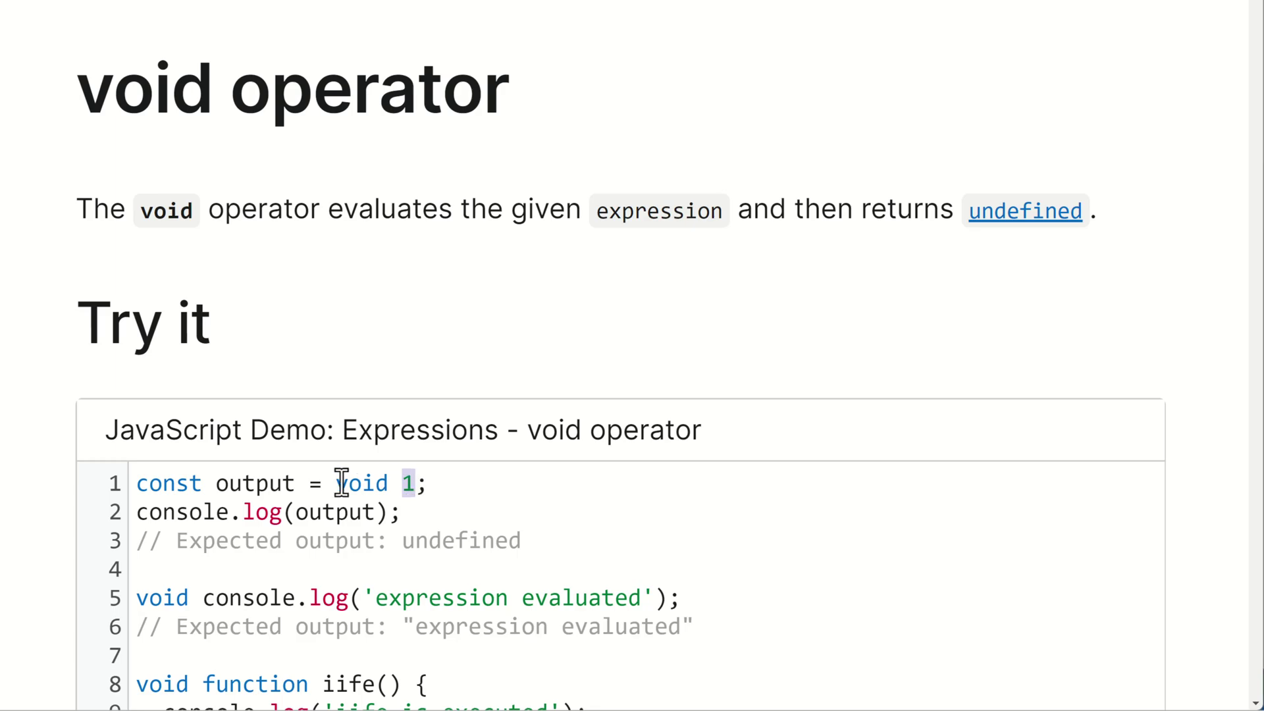
pyautogui.doubleClick(461, 540)
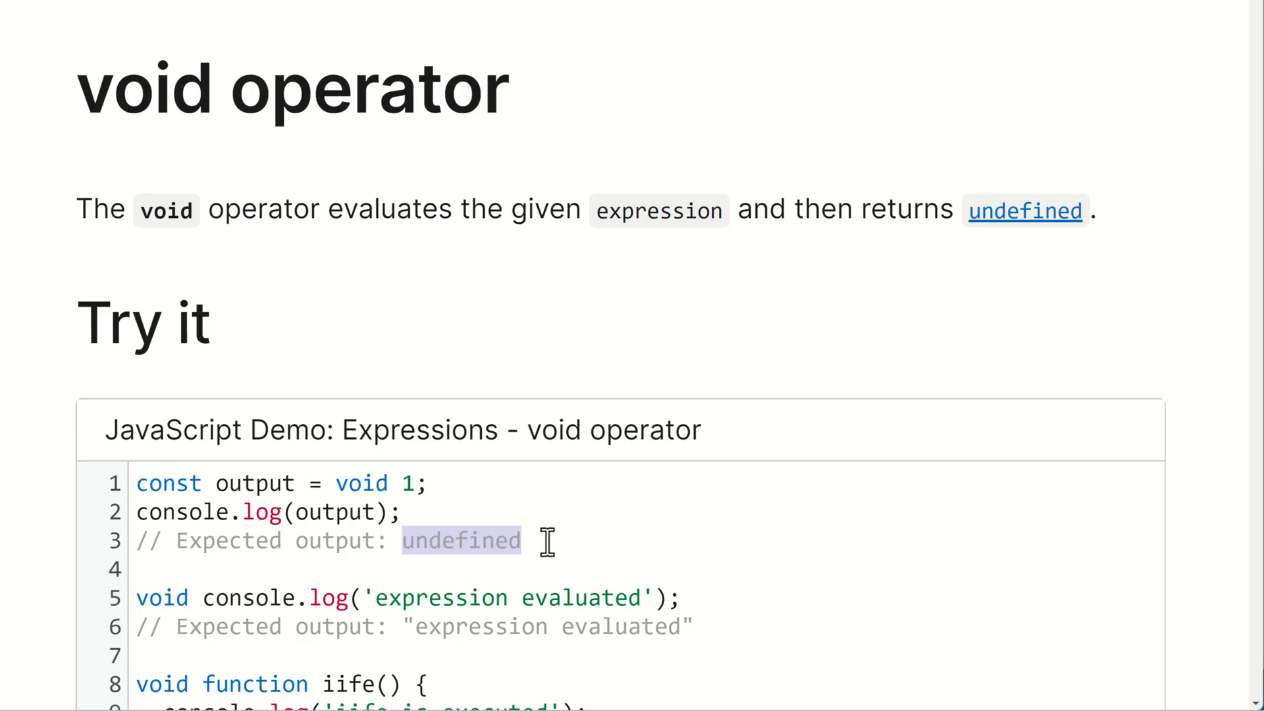
pyautogui.scroll(-3)
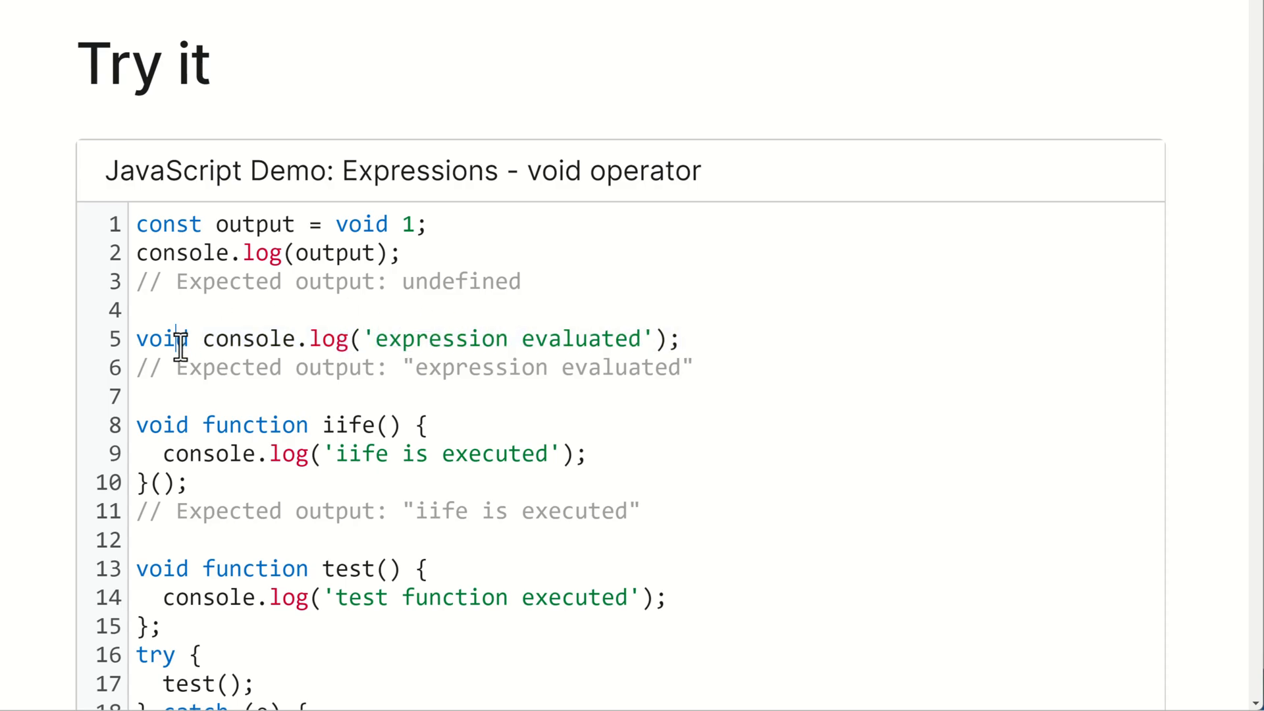
pyautogui.doubleClick(162, 337)
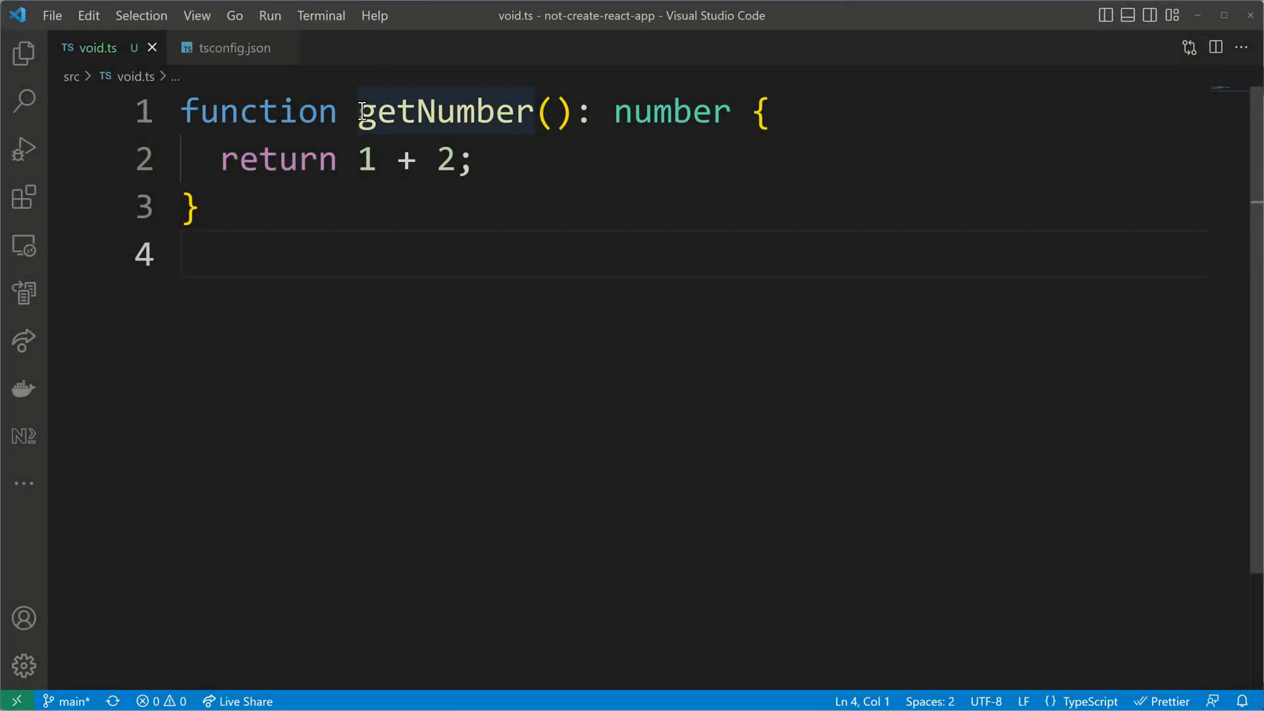
# Step: Add const result = void getNumber(); on the line after getNumber
pyautogui.doubleClick(672, 110)
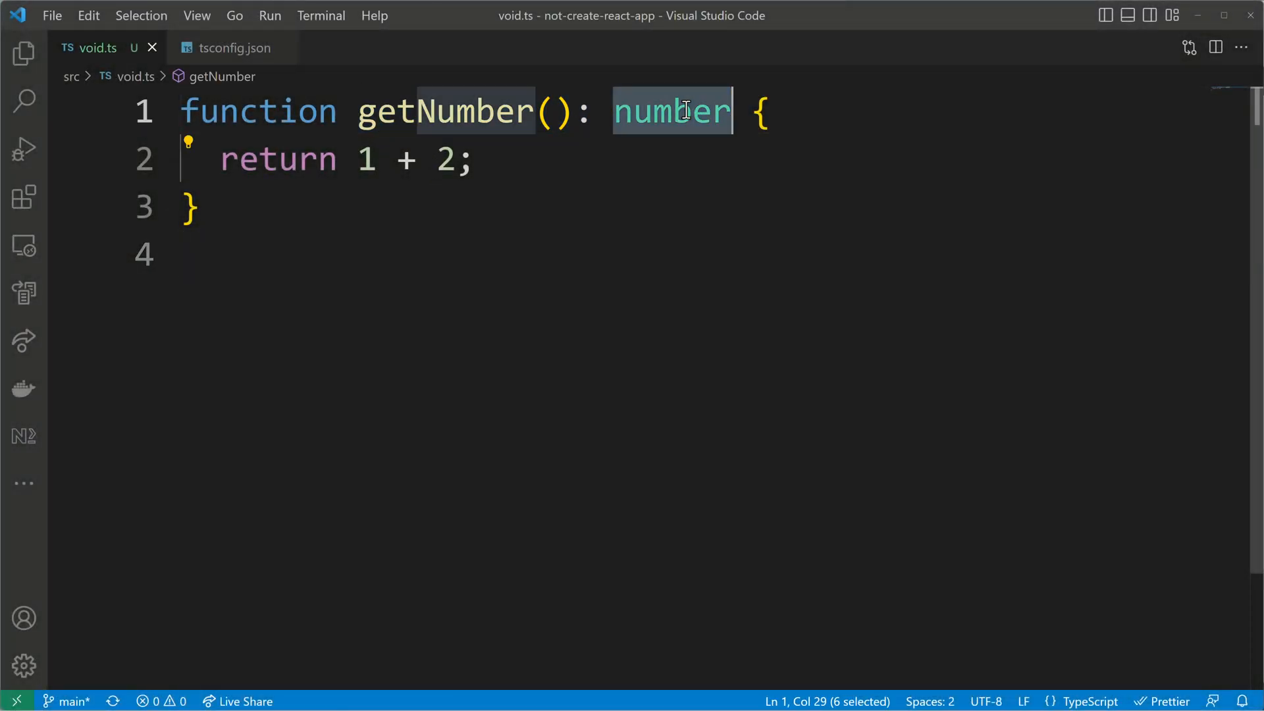
pyautogui.click(435, 243)
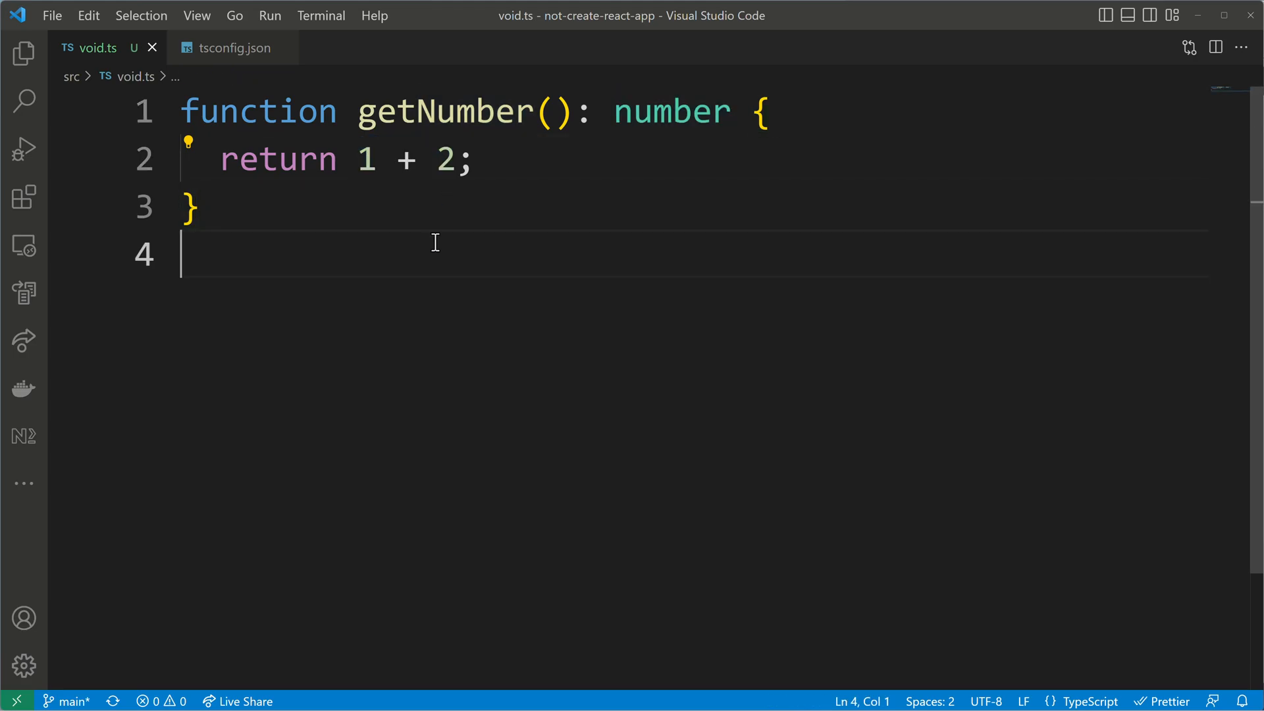
pyautogui.write('const result')
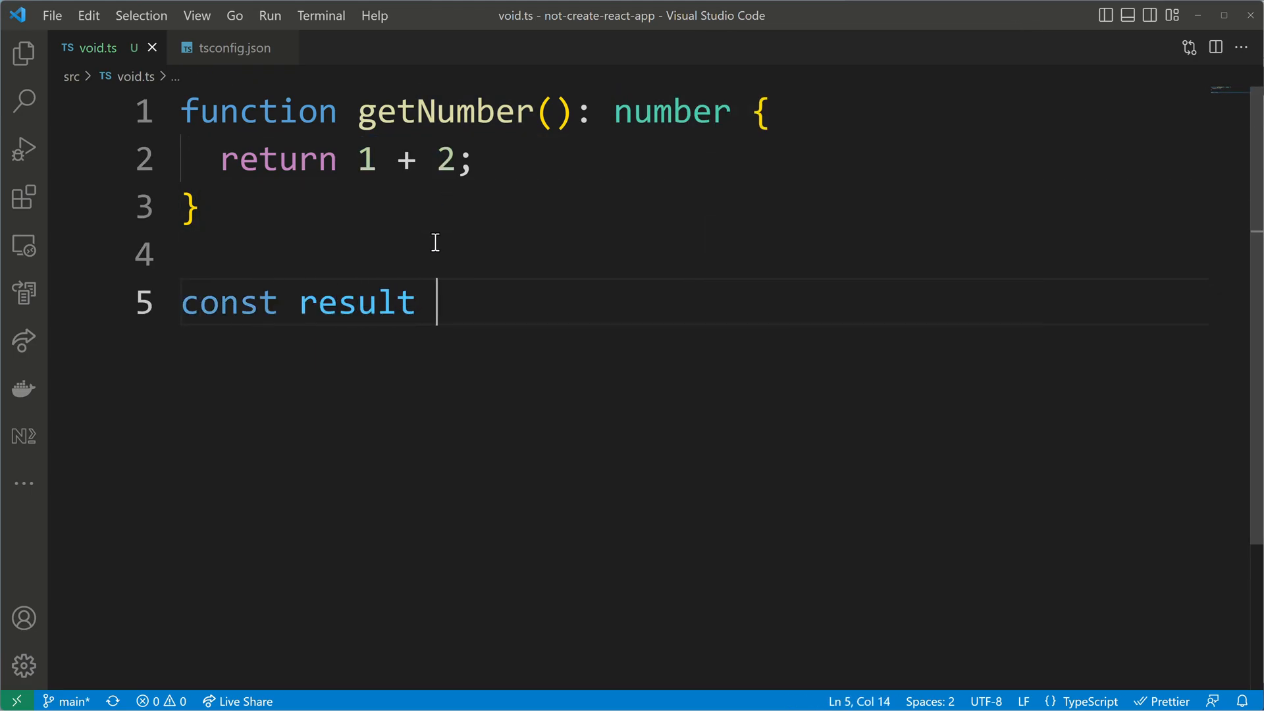
pyautogui.write('= getNumber')
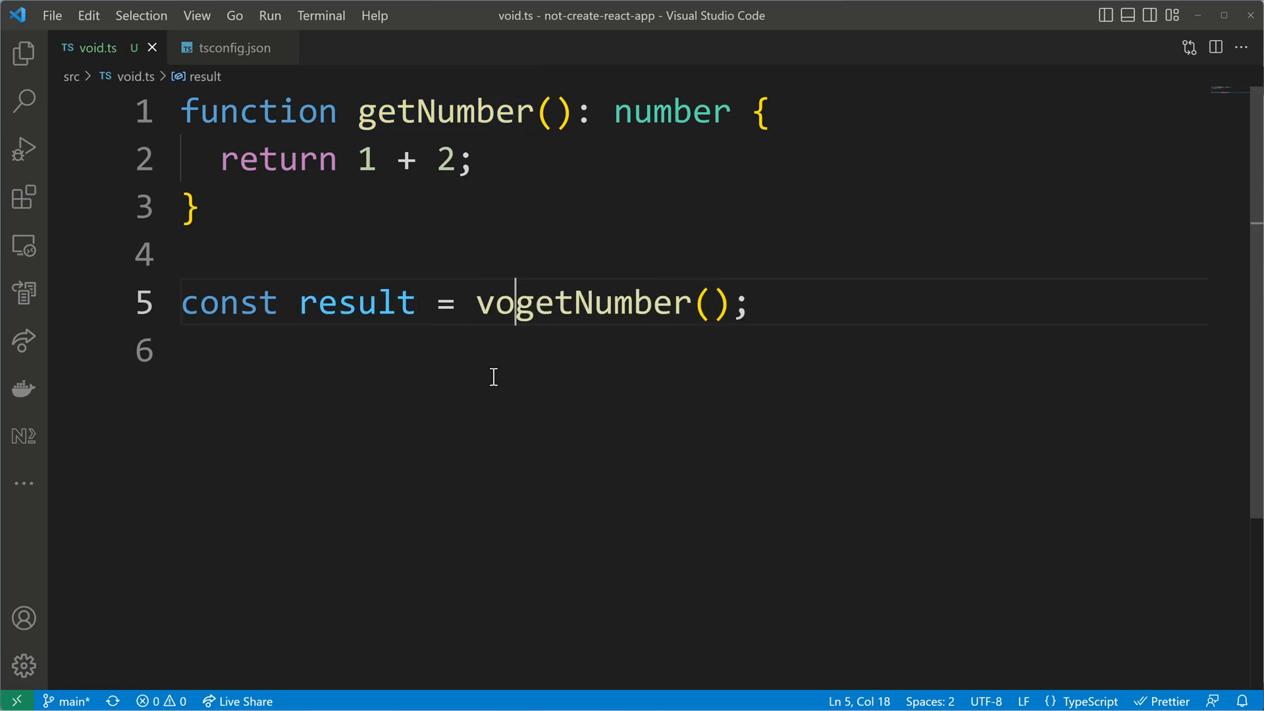
pyautogui.write('id')
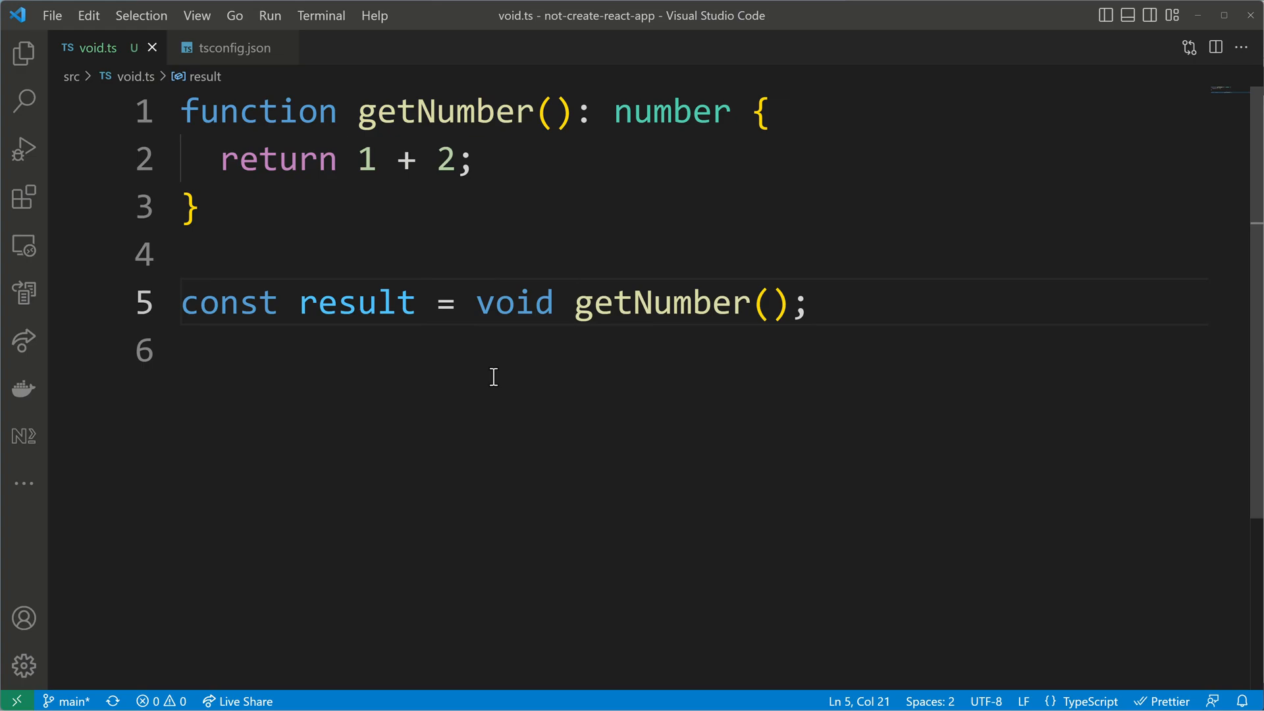
pyautogui.moveTo(408, 303)
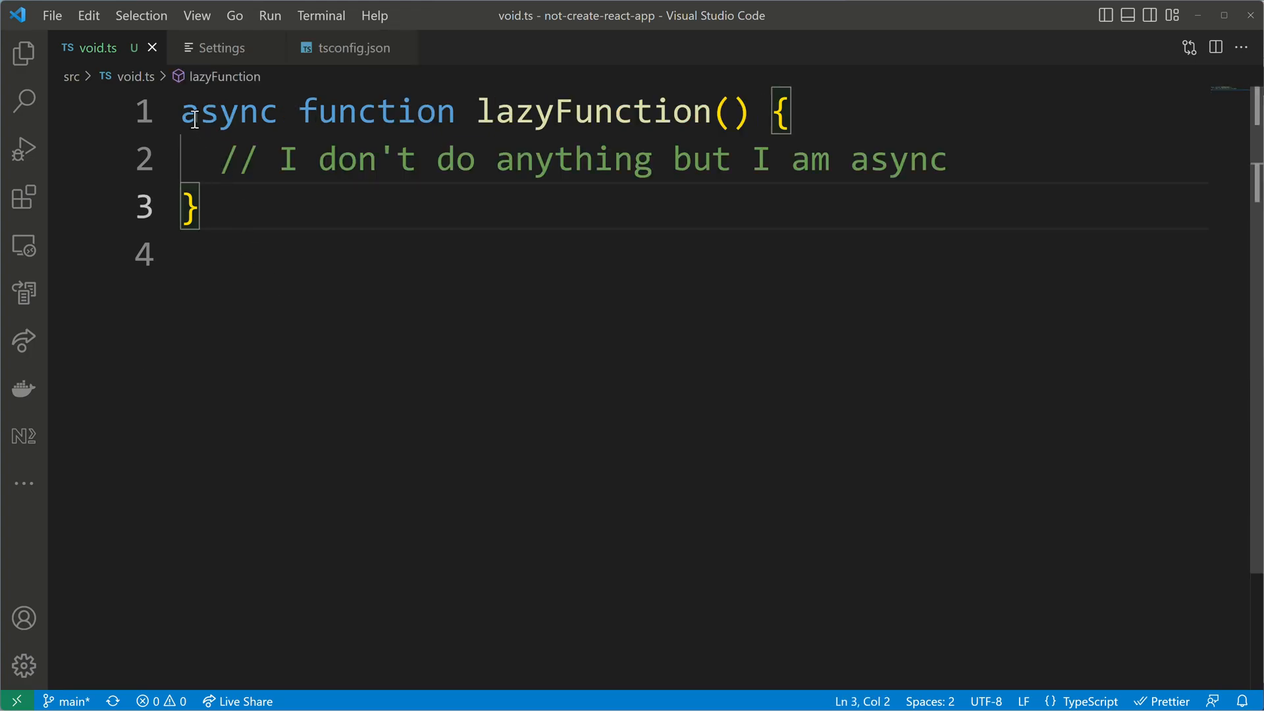
# Step: Give lazyFunction an explicit Promise<void> return type
pyautogui.moveTo(181, 110); pyautogui.dragTo(456, 111)
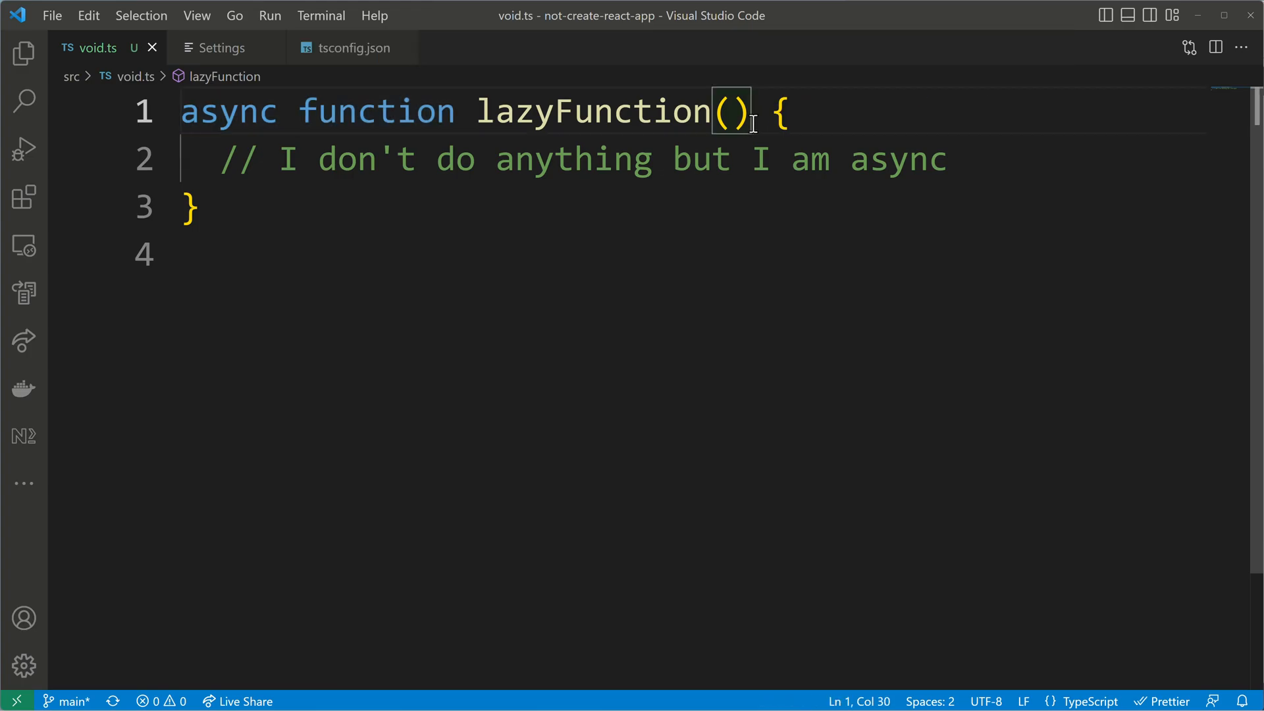
pyautogui.write(': Promise<void>')
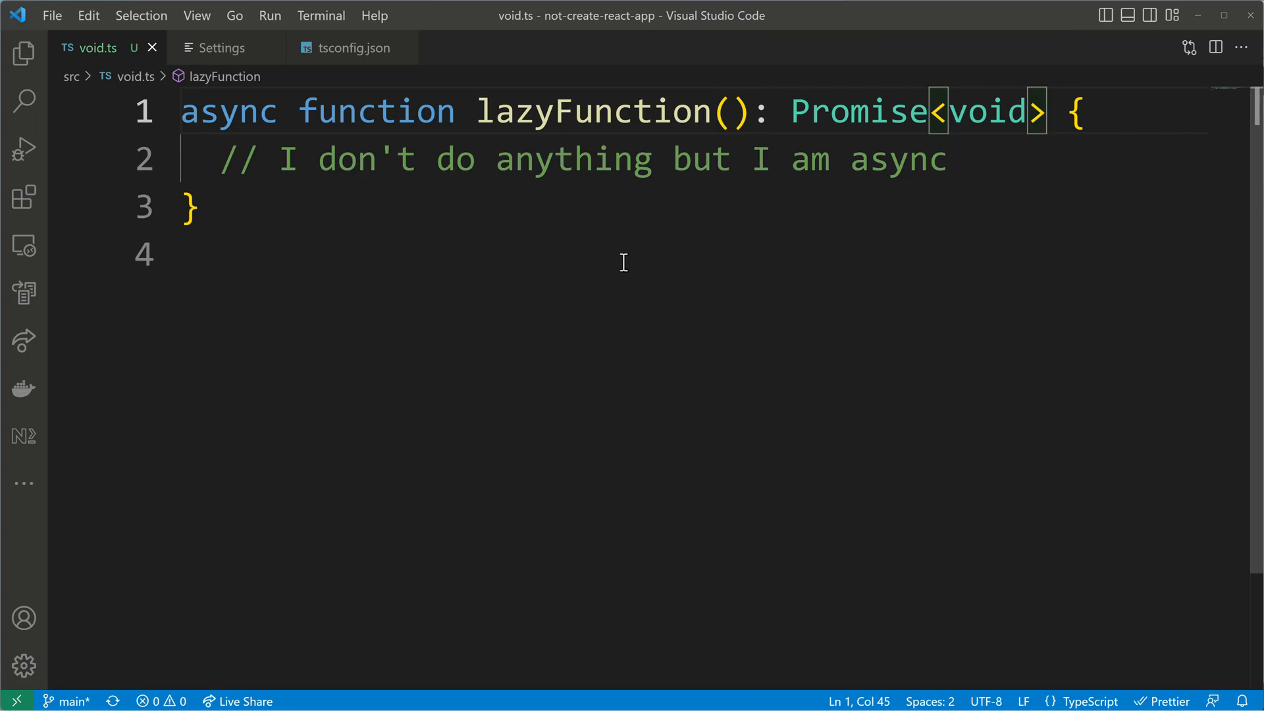
# Step: Call lazyFunction() unawaited and read the no-floating-promises warning
pyautogui.write('laz')
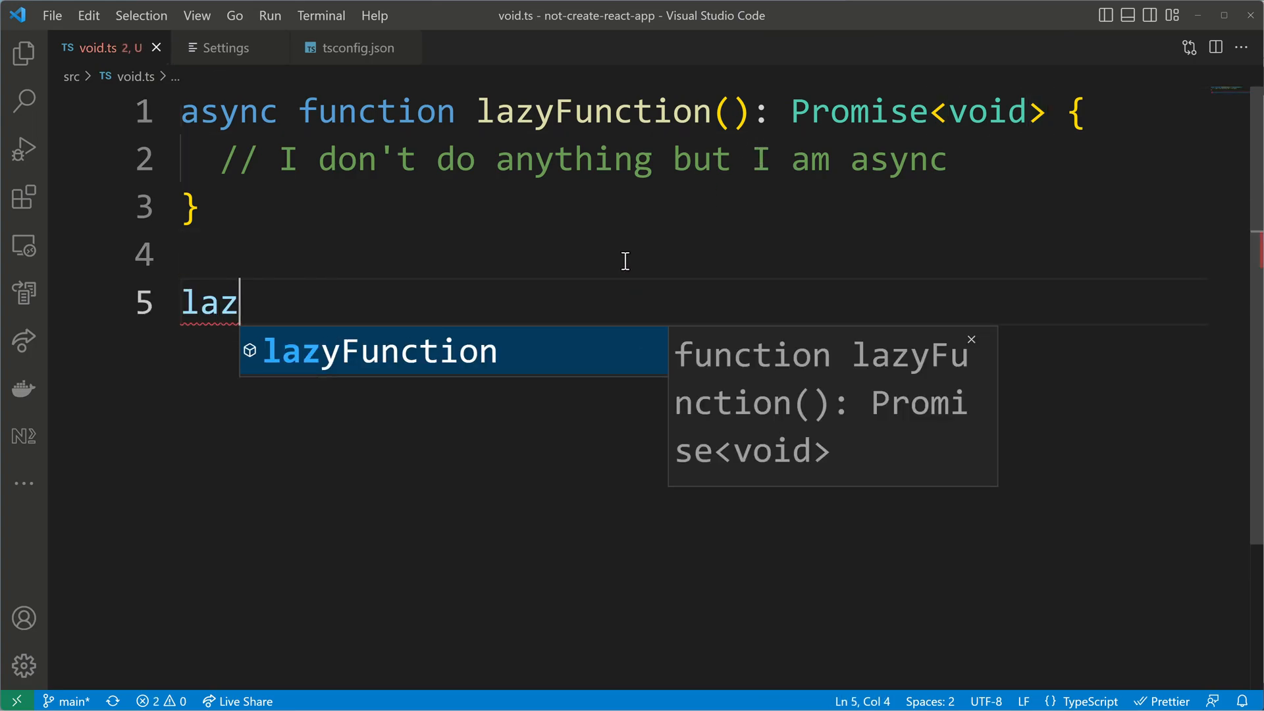
pyautogui.press('Tab')
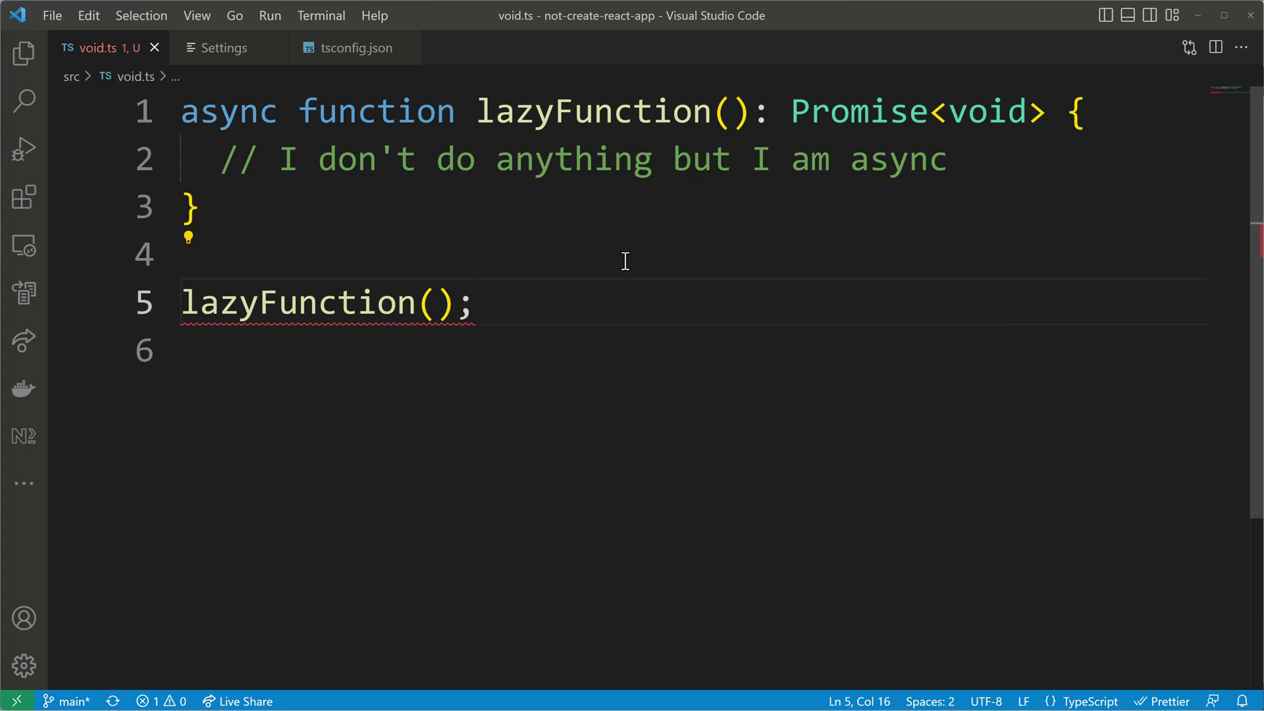
pyautogui.moveTo(382, 304)
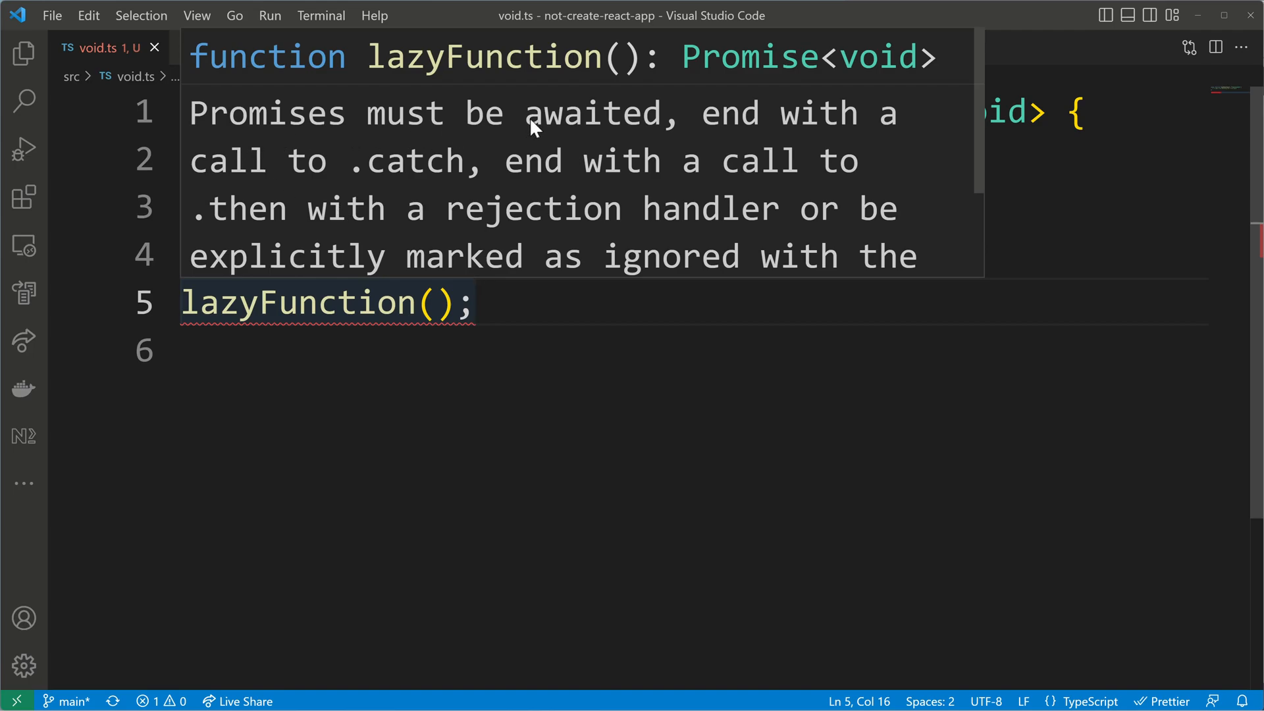
pyautogui.doubleClick(572, 113)
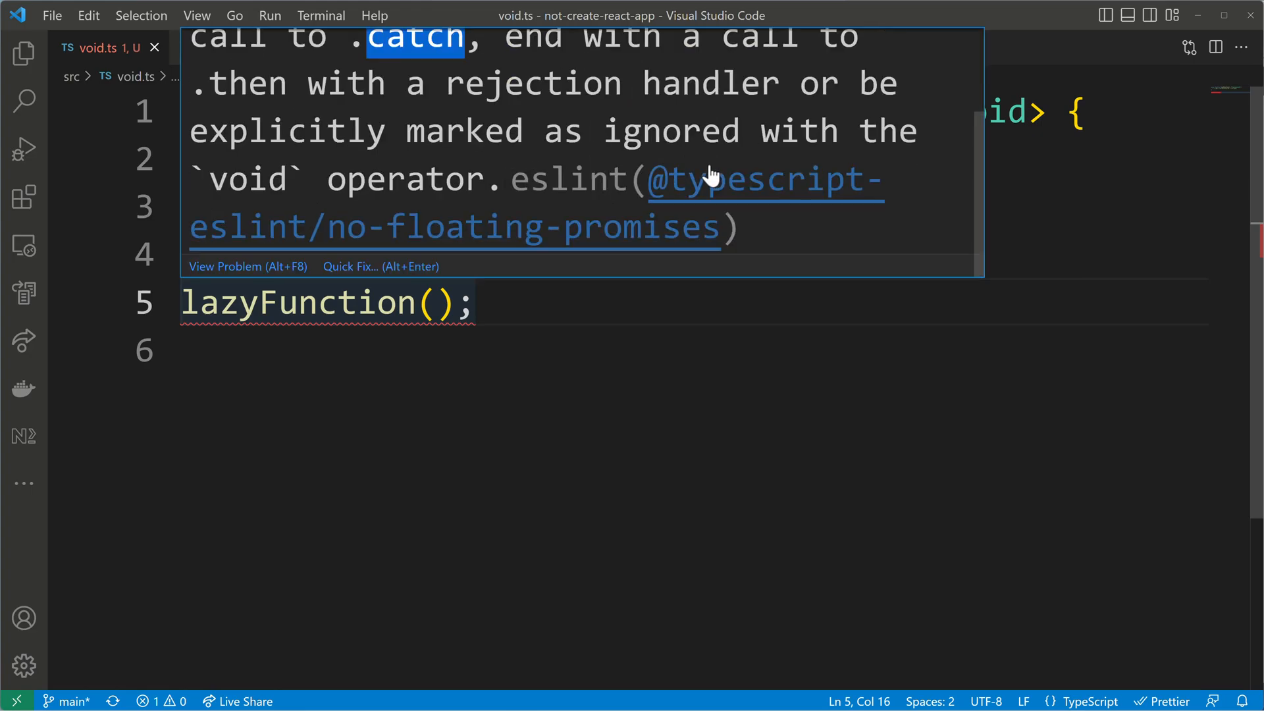
pyautogui.moveTo(732, 235)
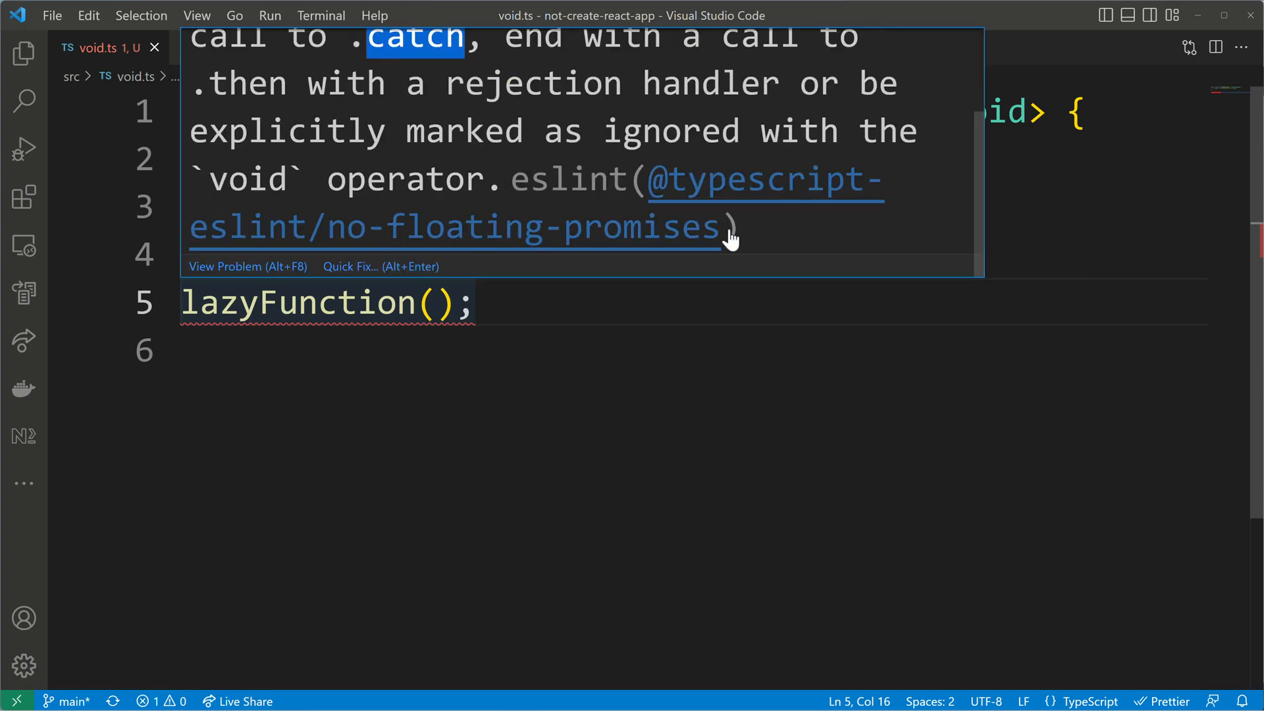
pyautogui.moveTo(737, 237)
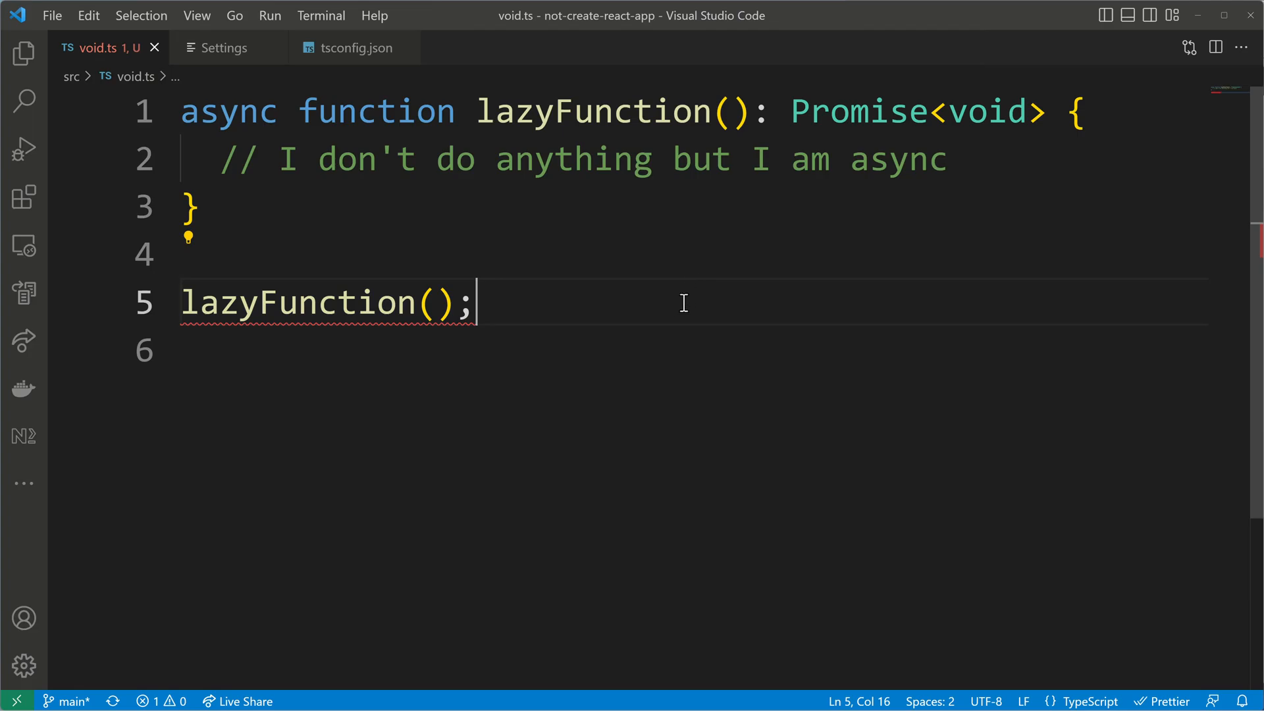
# Step: Append .catch logging 'There was an error!' to lazyFunction(), then remove it again
pyautogui.write('.catch')
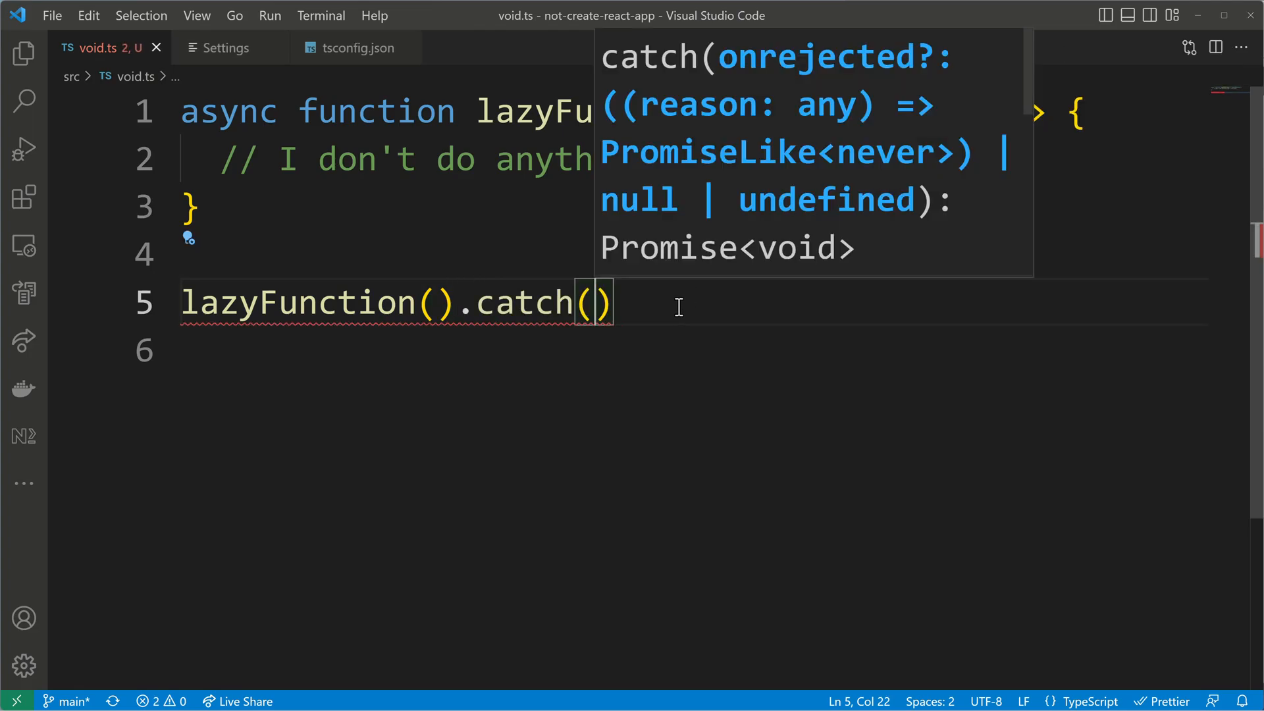
pyautogui.write('()')
pyautogui.write('log')
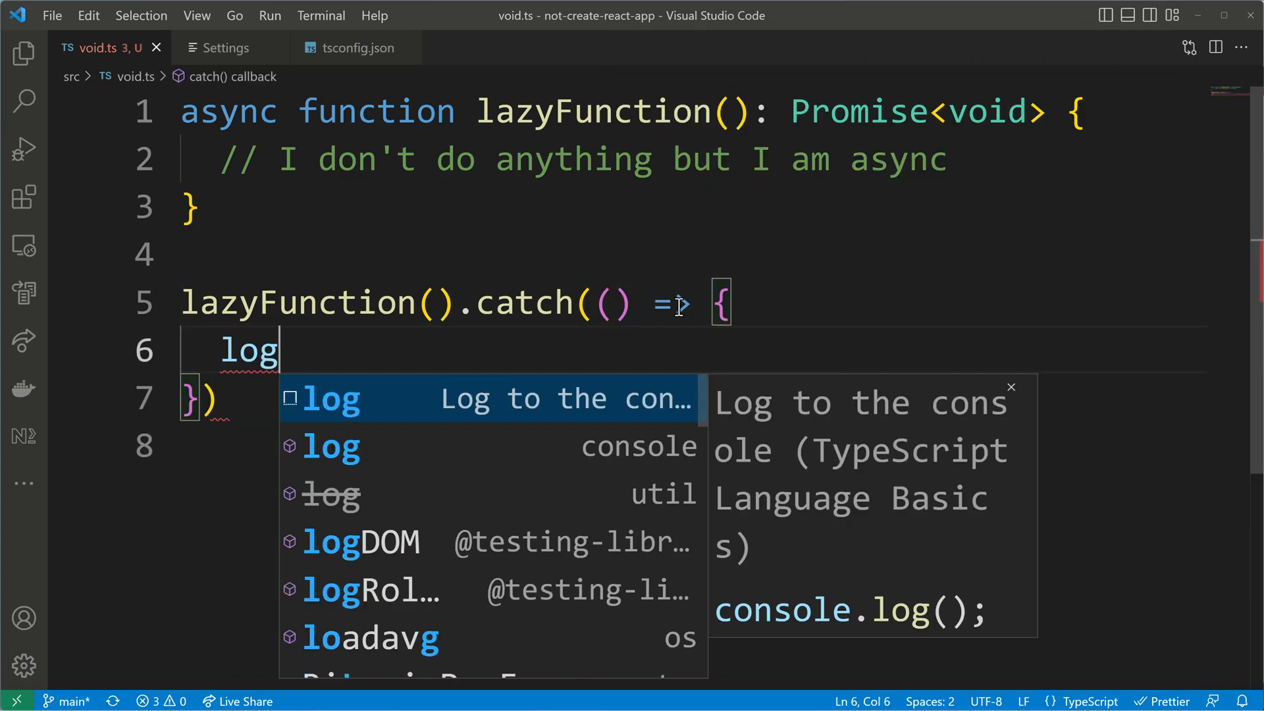
pyautogui.write("console.log('There was an error!');")
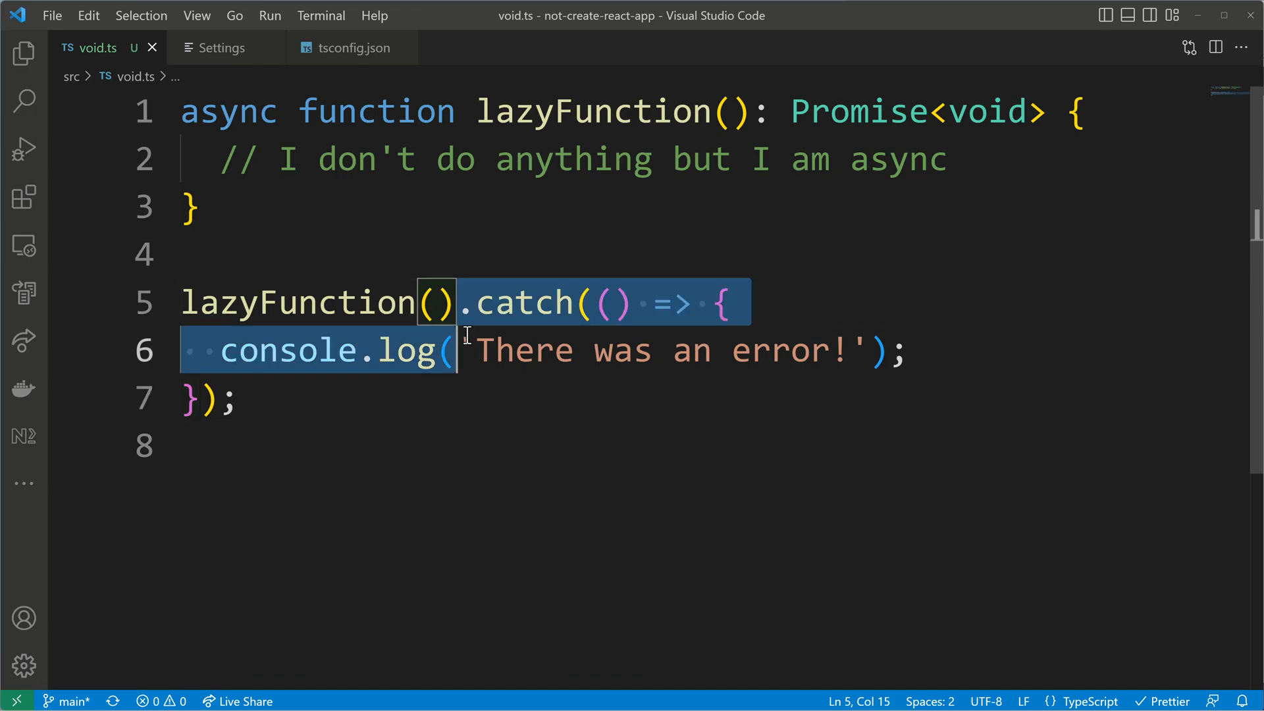
pyautogui.press('Delete')
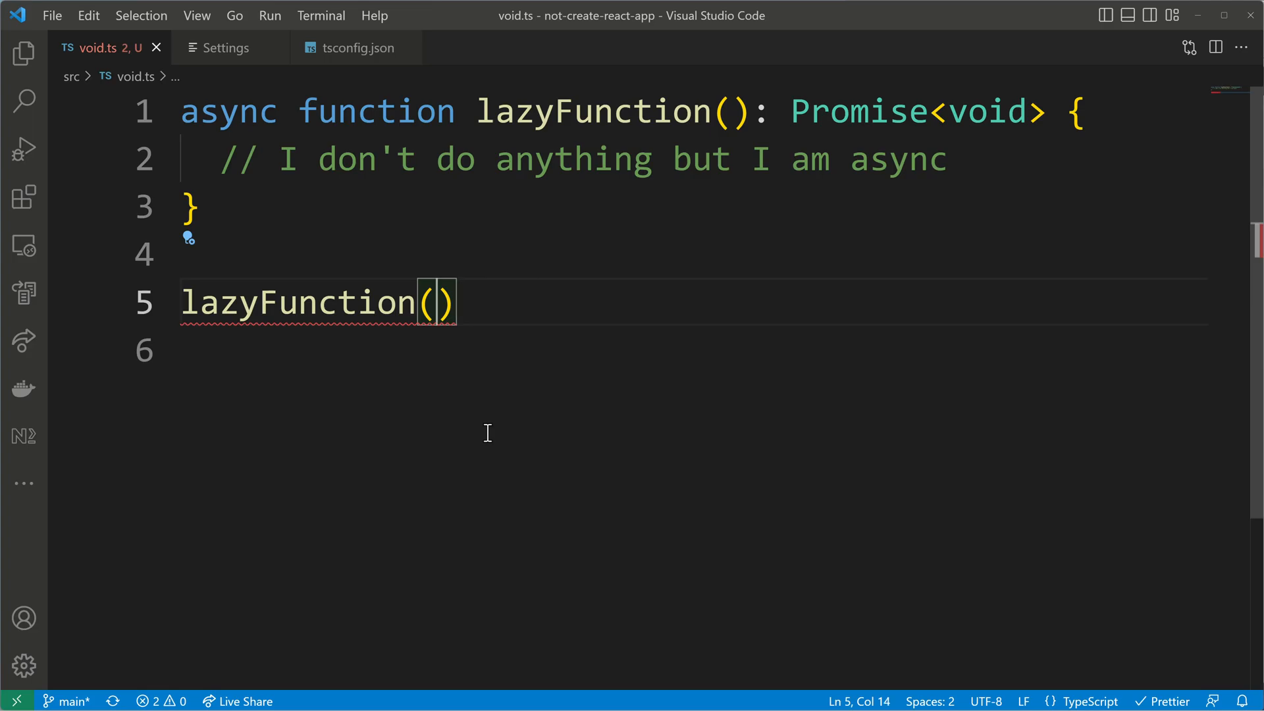
pyautogui.click(188, 237)
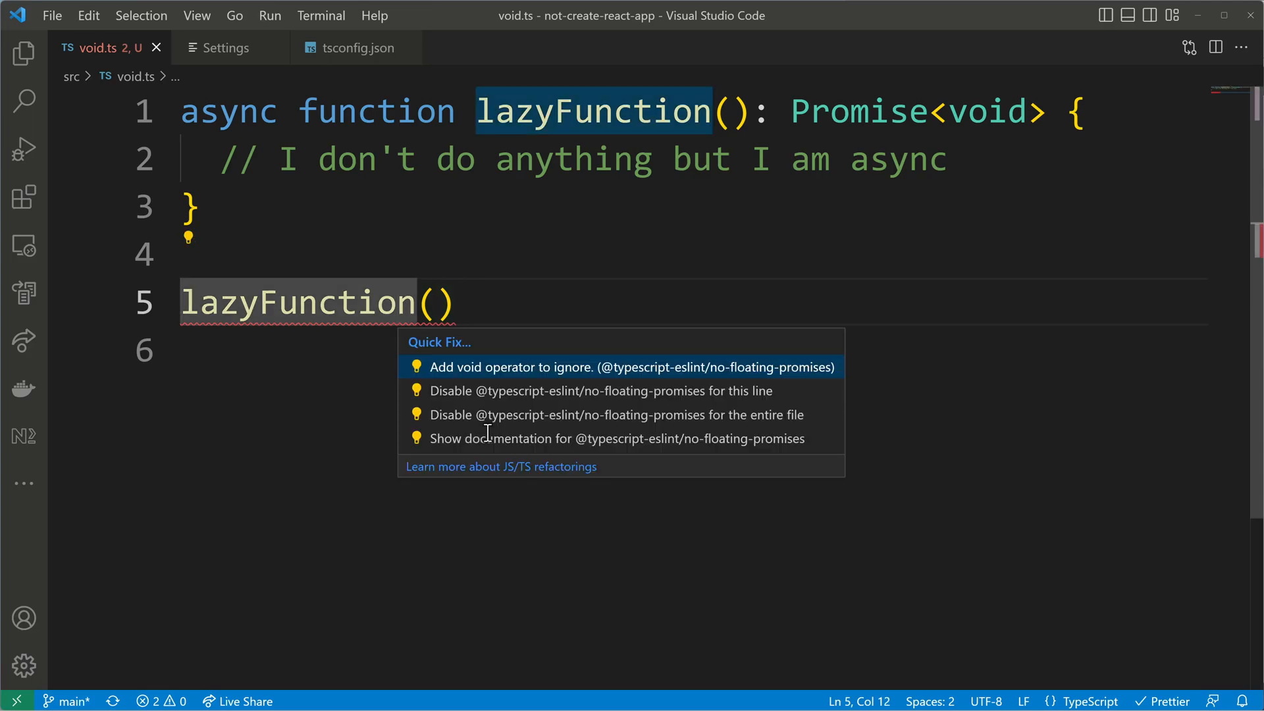
pyautogui.click(601, 390)
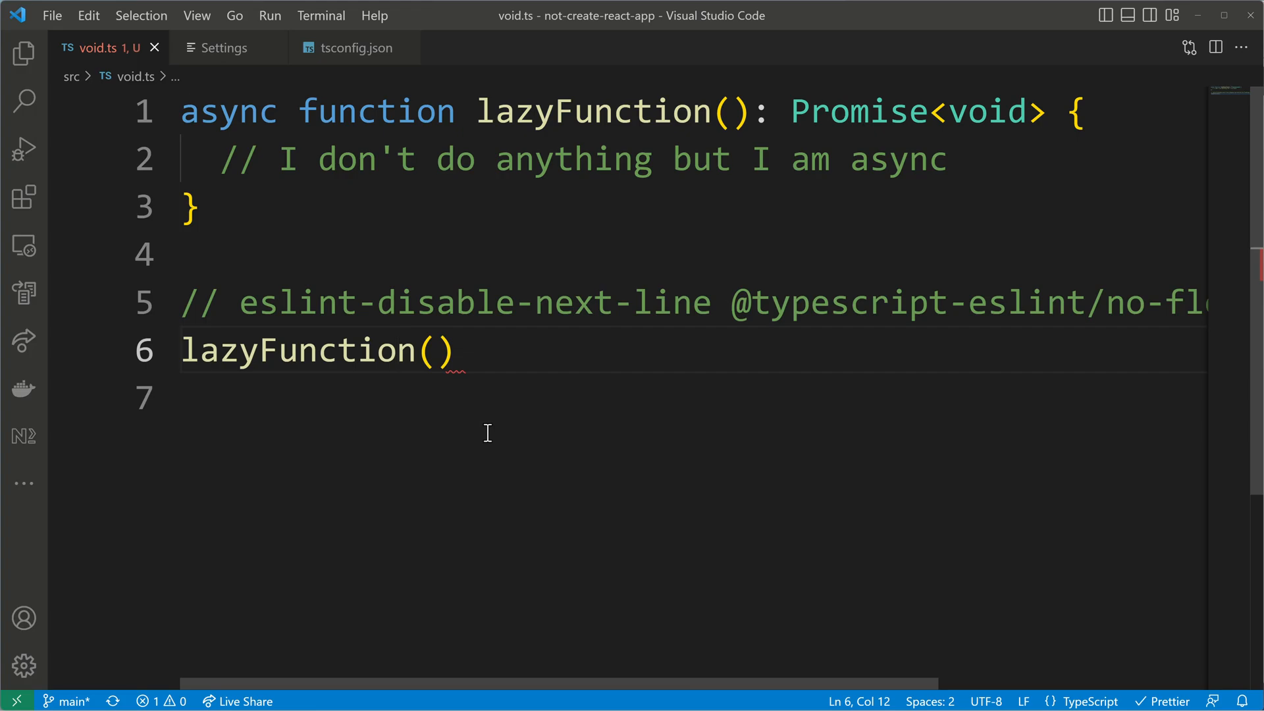
pyautogui.moveTo(835, 673)
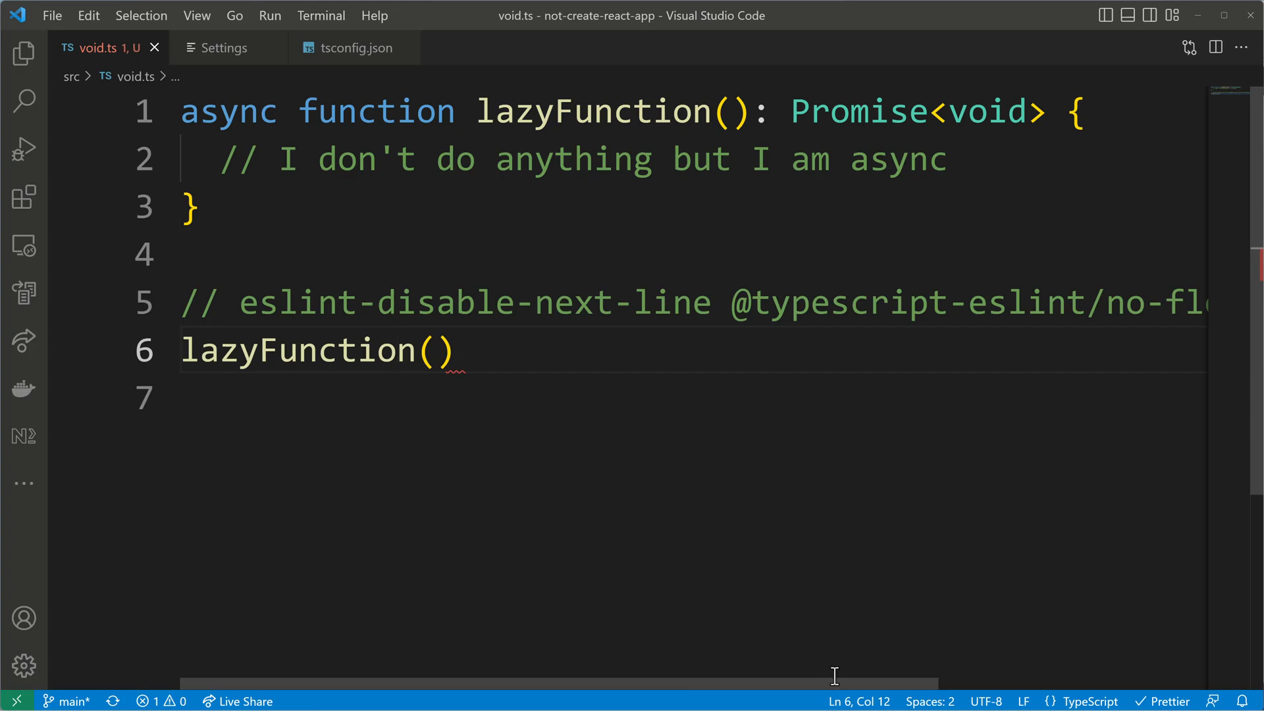
pyautogui.hscroll(3)
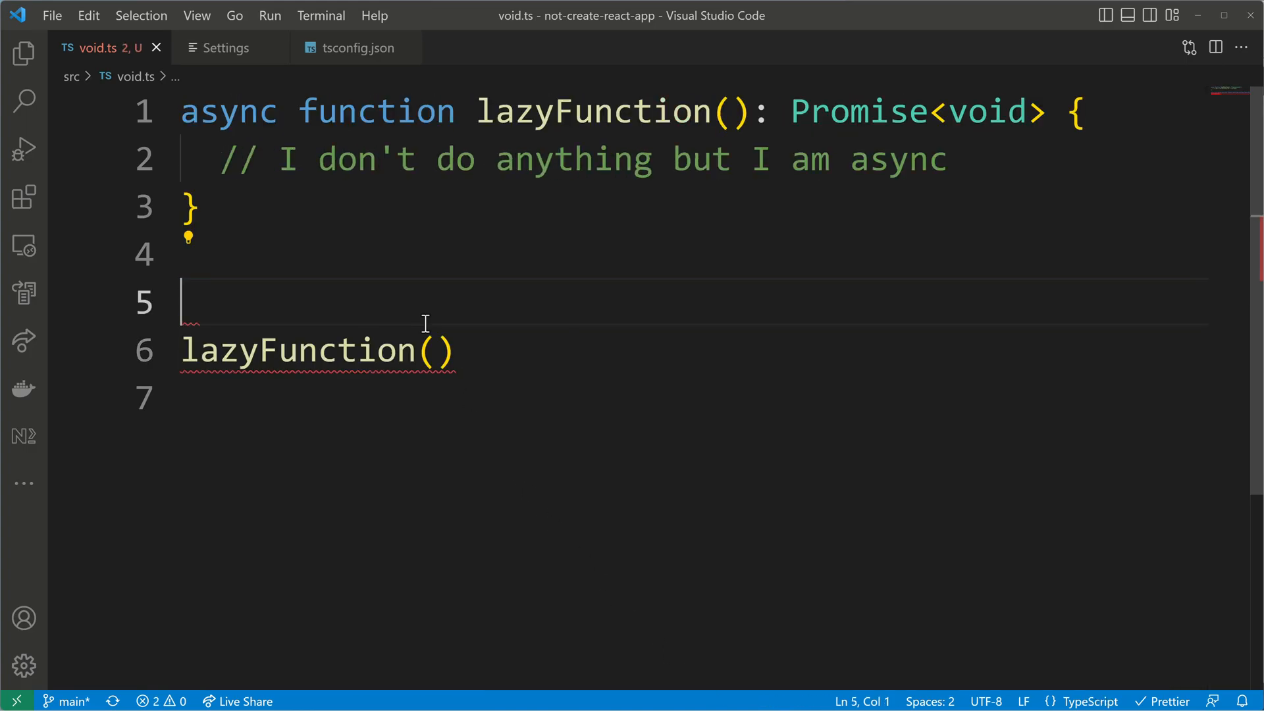
pyautogui.press('Backspace')
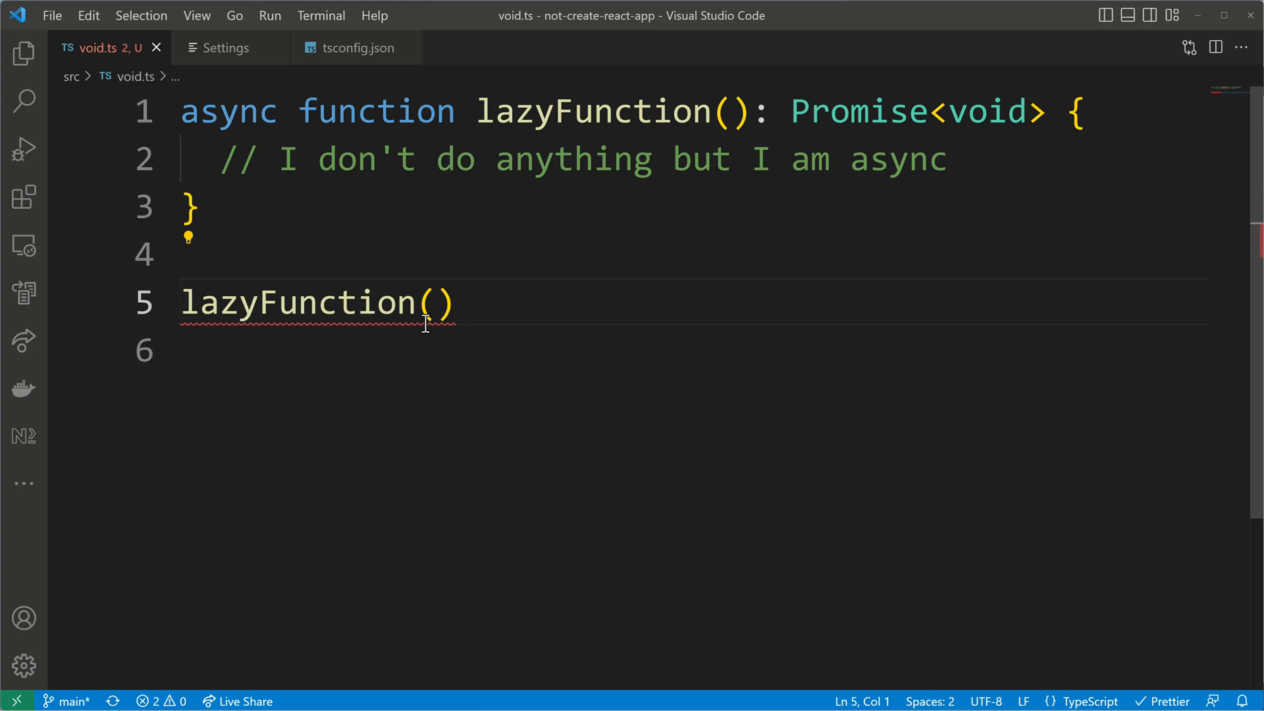
pyautogui.write('void')
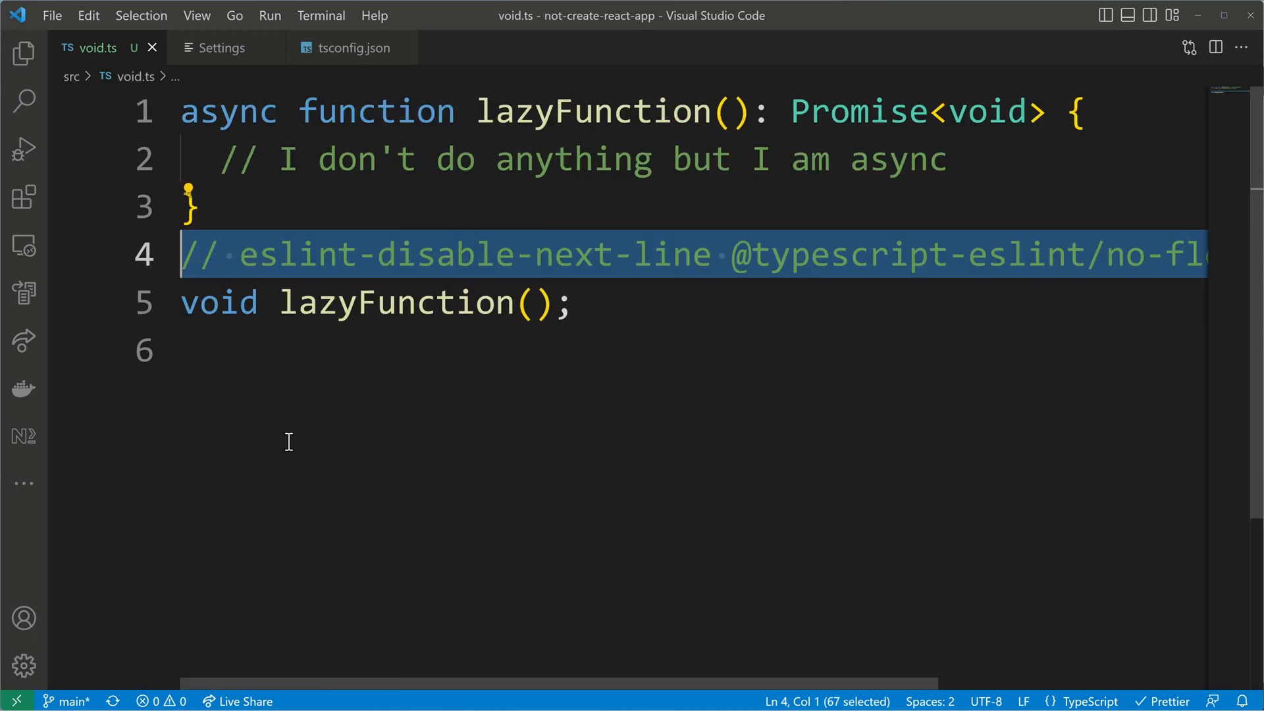
# Step: Toggle between void lazyFunction() and the eslint-disable-next-line comment, leaving the plain call under the comment
pyautogui.press('Delete')
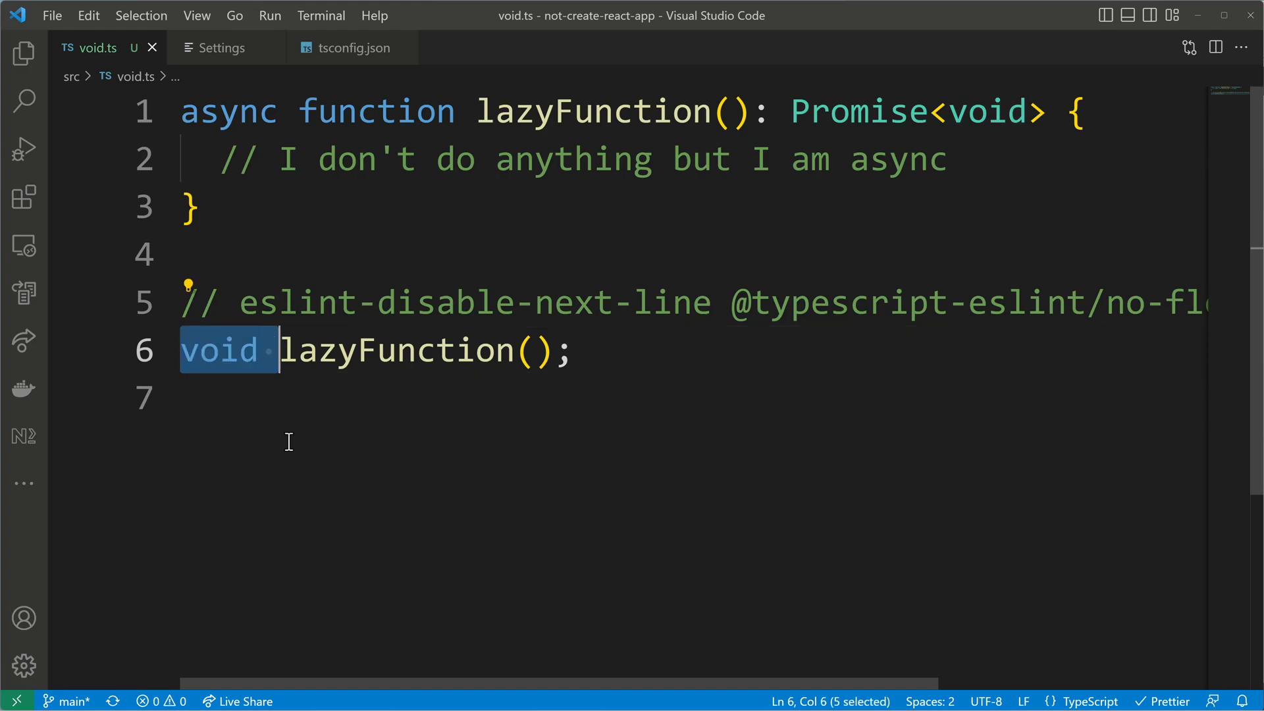
pyautogui.press('Delete')
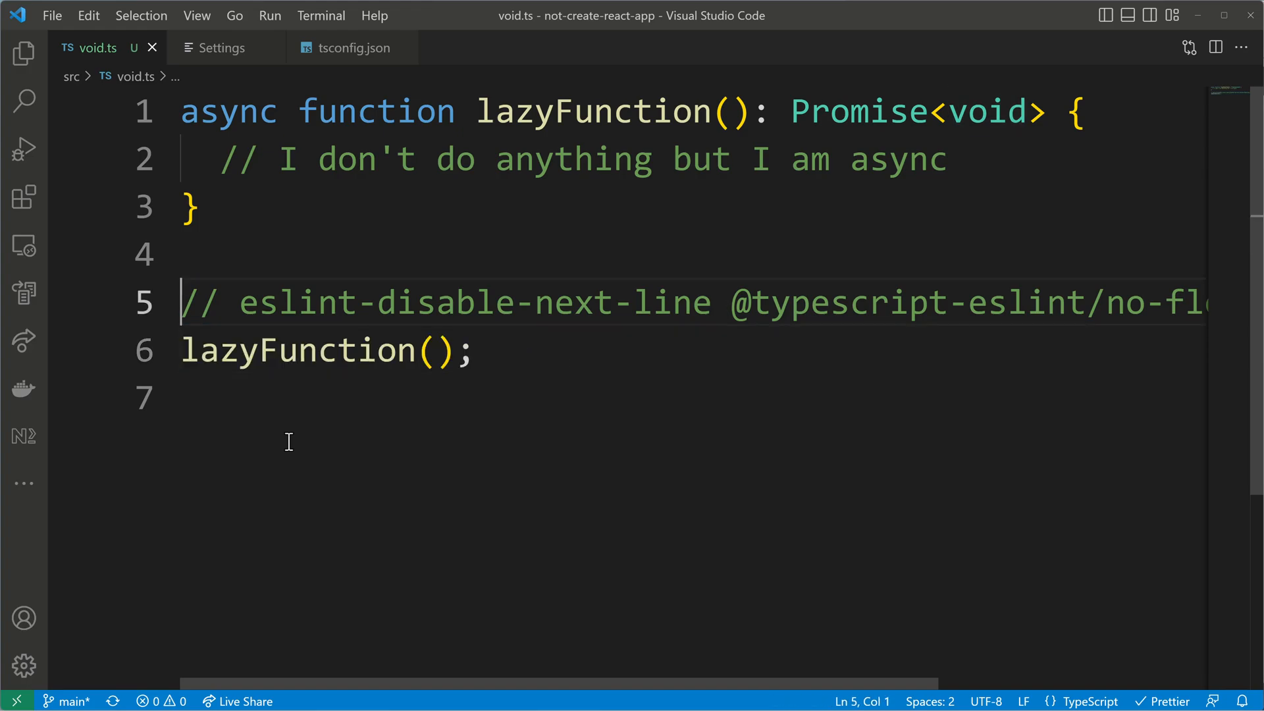
pyautogui.doubleClick(295, 350)
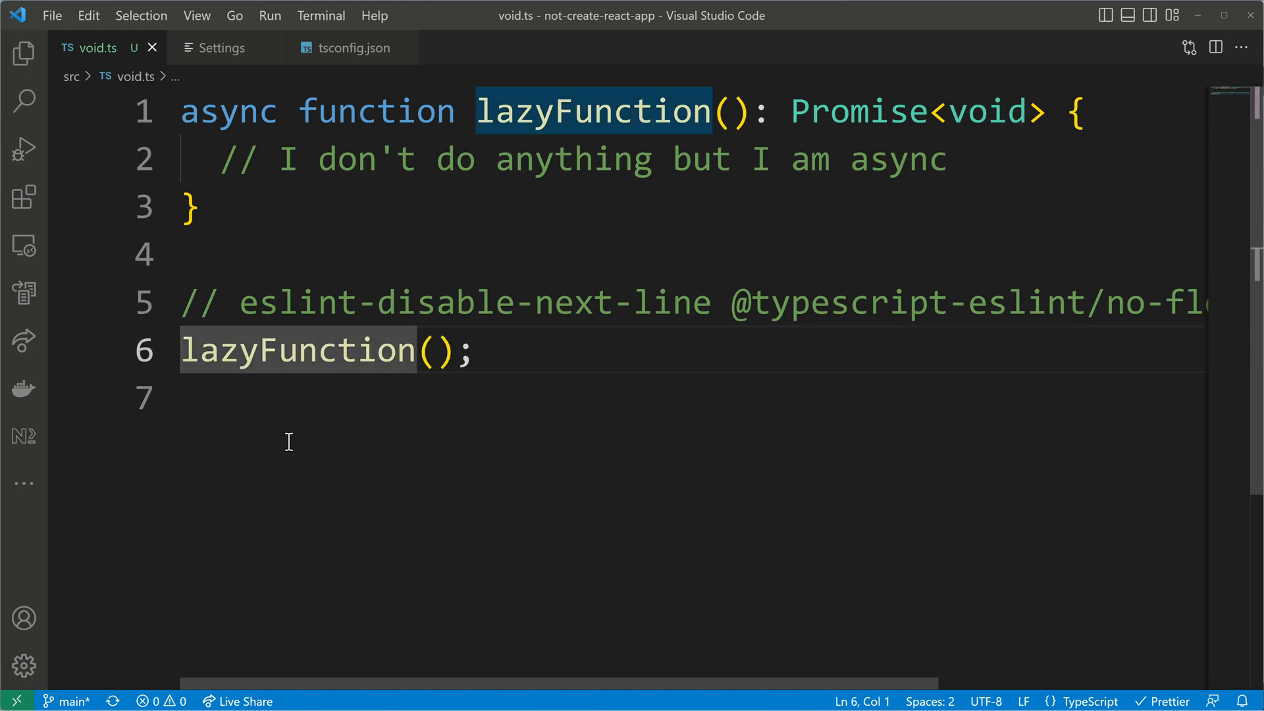